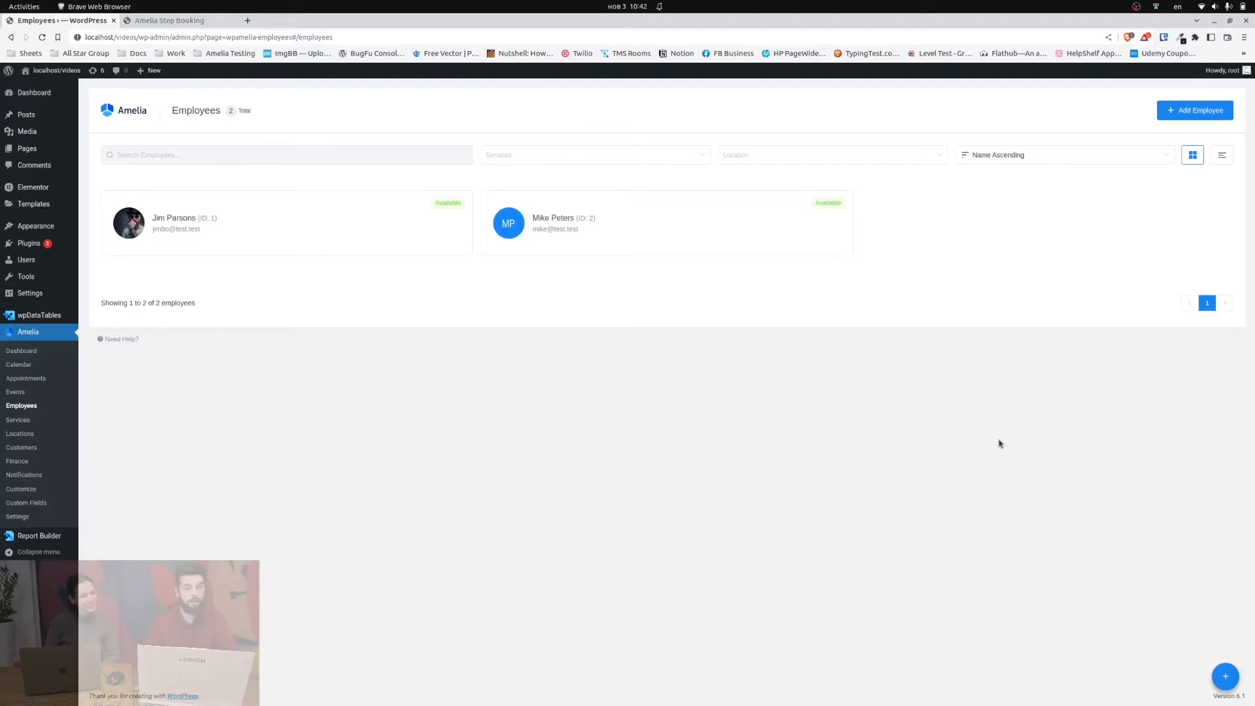
{"action": "mouse_move", "coordinate": [280, 227]}
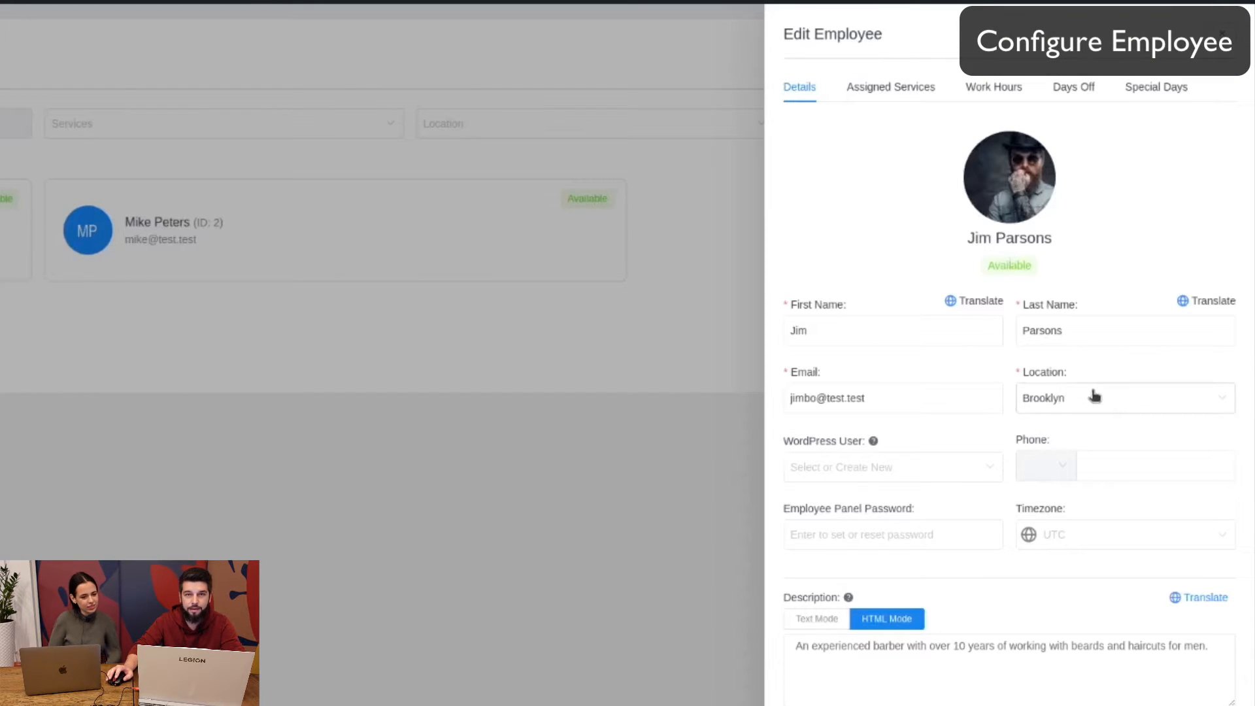
- Keep Brooklyn selected as Jim Parsons' location on his employee Details
{"action": "left_click", "coordinate": [1120, 398]}
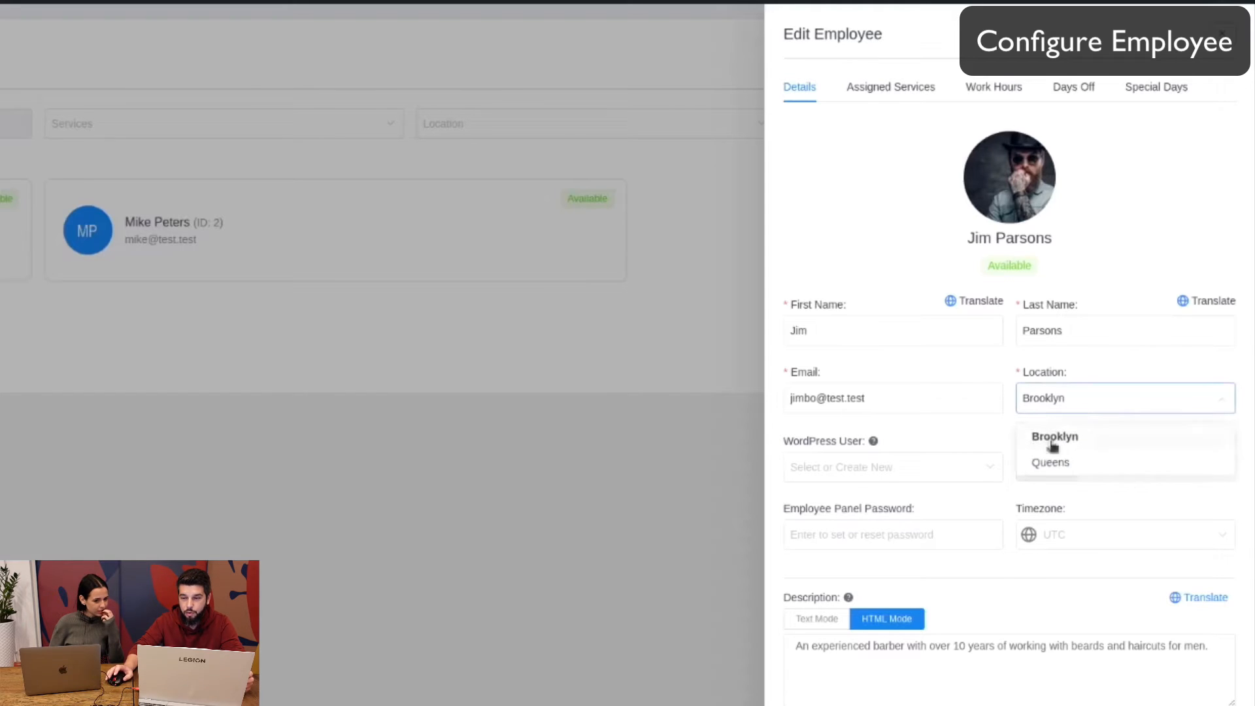
{"action": "mouse_move", "coordinate": [1214, 423]}
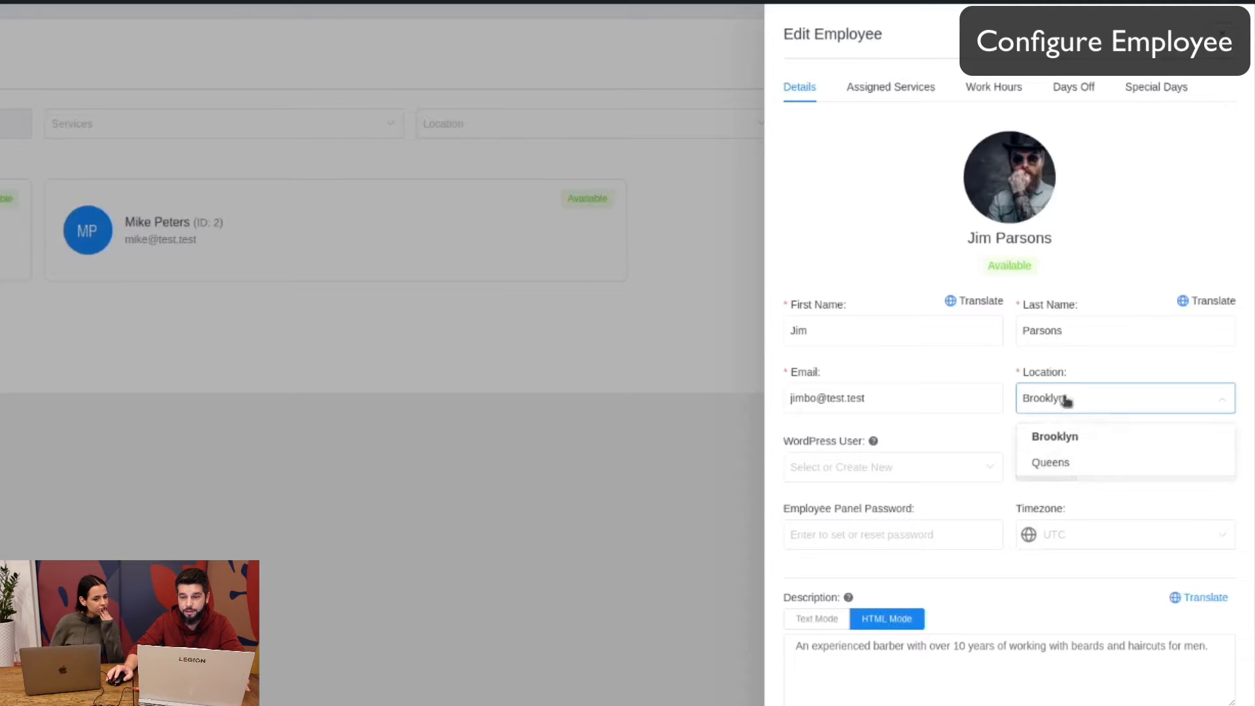
{"action": "left_click", "coordinate": [1054, 436]}
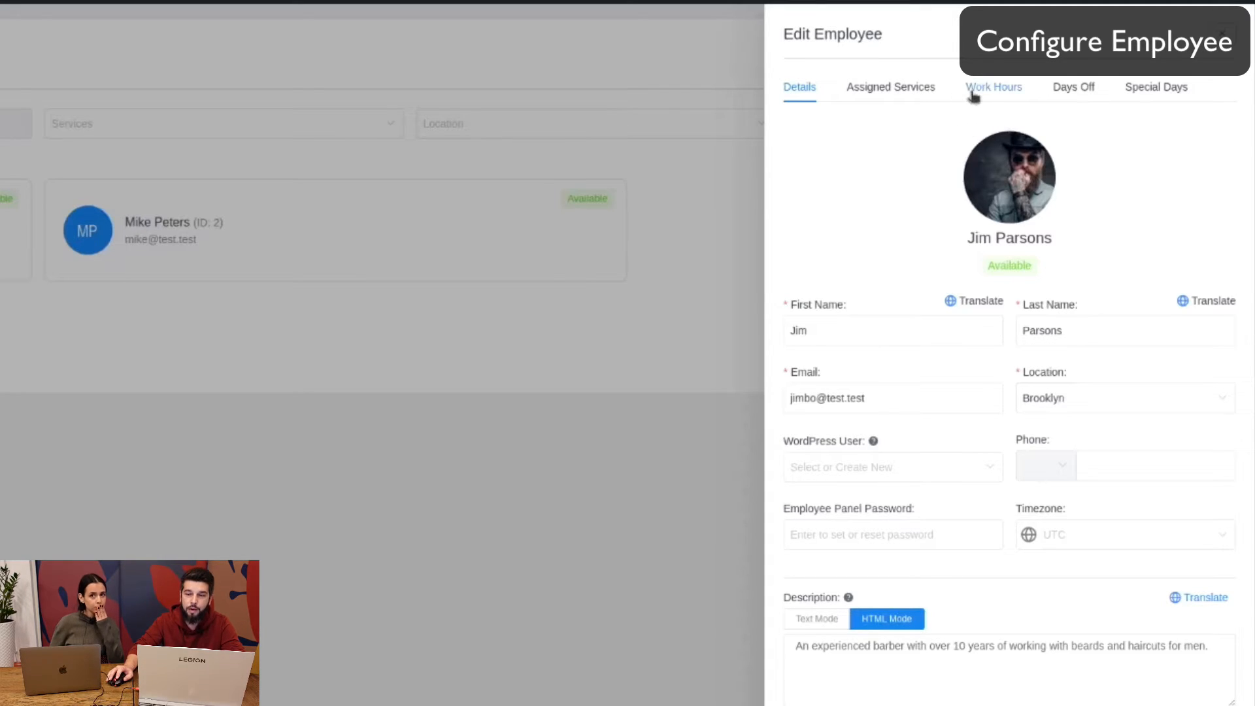
- Shorten Jim's Monday Brooklyn period to 09:00–12:00 in Work Hours
{"action": "left_click", "coordinate": [993, 86]}
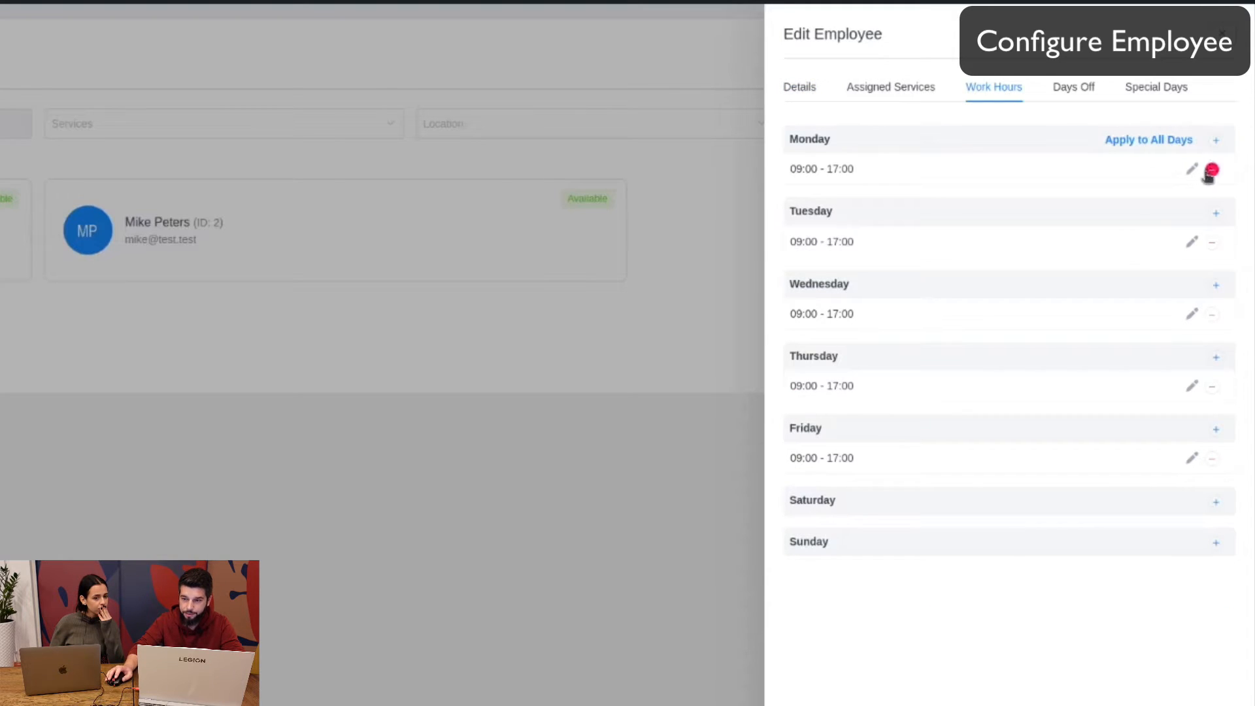
{"action": "left_click", "coordinate": [1191, 168]}
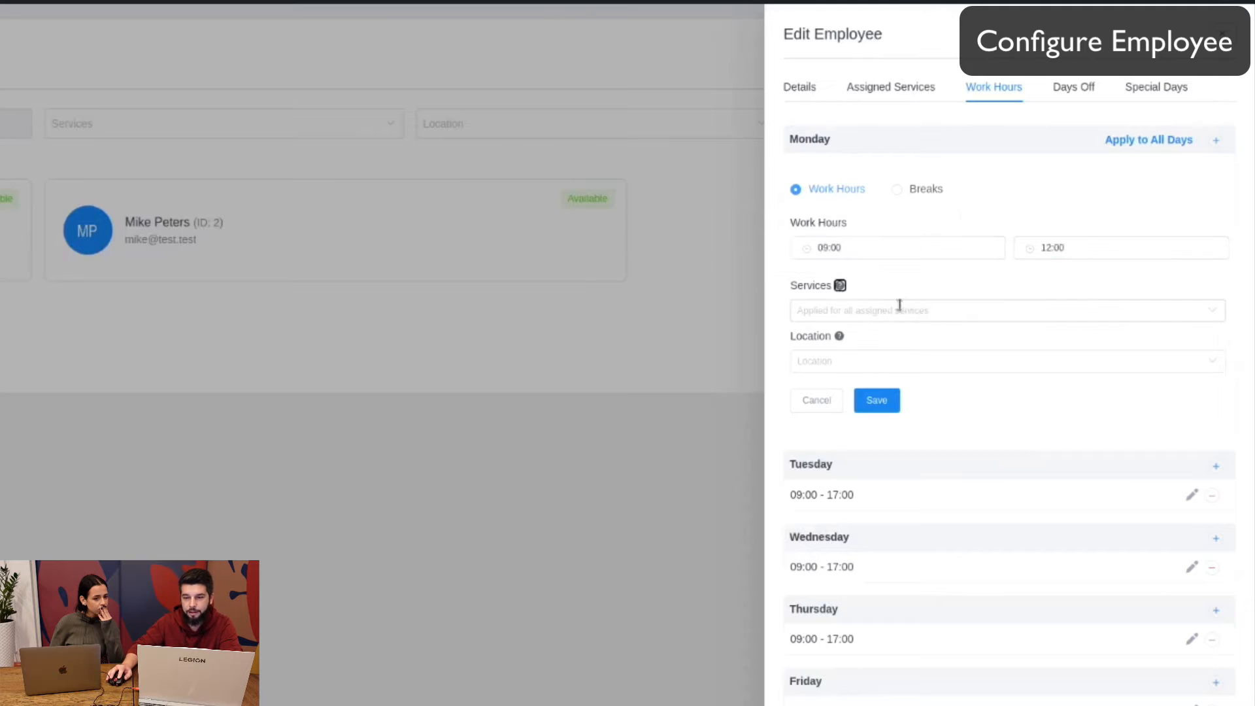
{"action": "left_click", "coordinate": [1005, 360]}
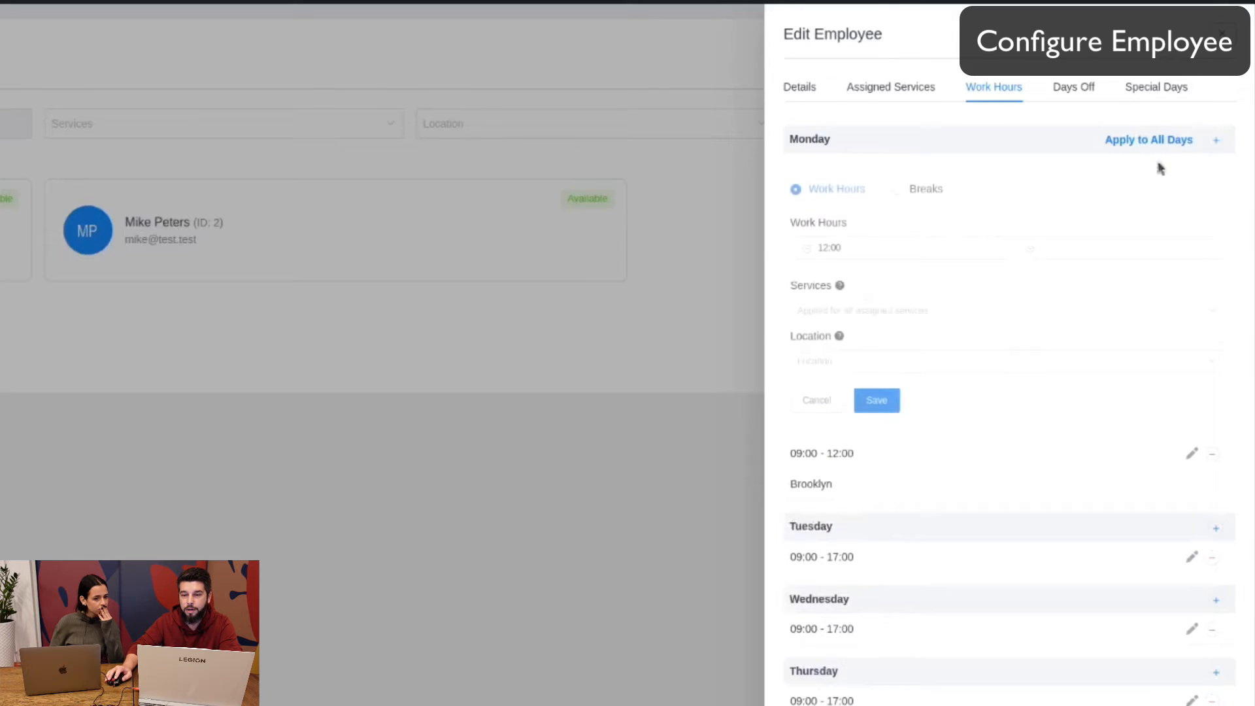
- Add a 12:00–15:00 Monday period assigned to Queens
{"action": "left_click", "coordinate": [1119, 247]}
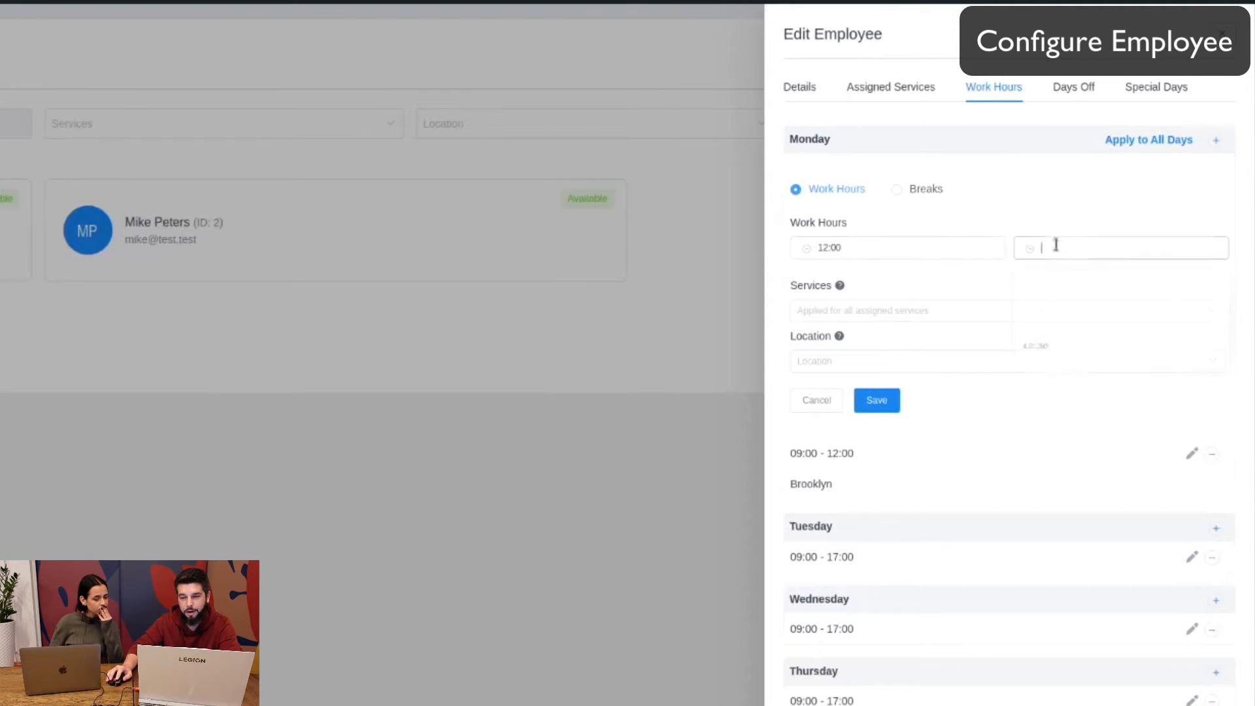
{"action": "left_click", "coordinate": [1119, 247]}
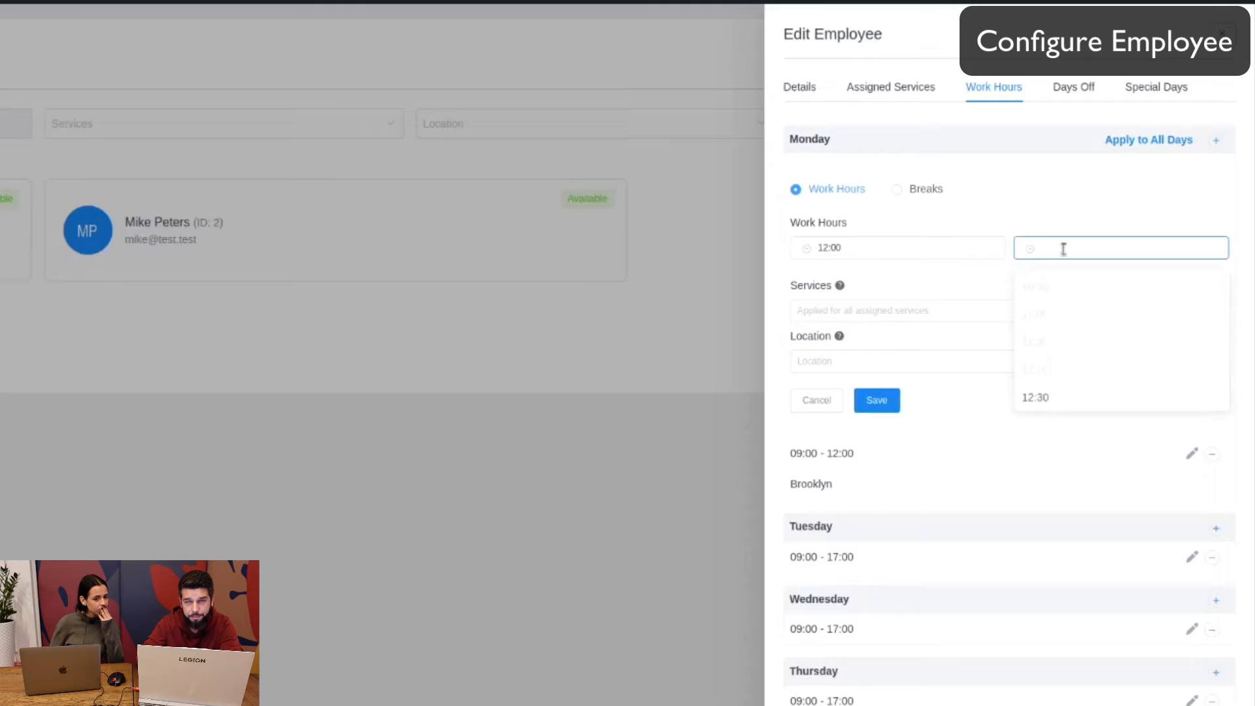
{"action": "type", "text": "15:00"}
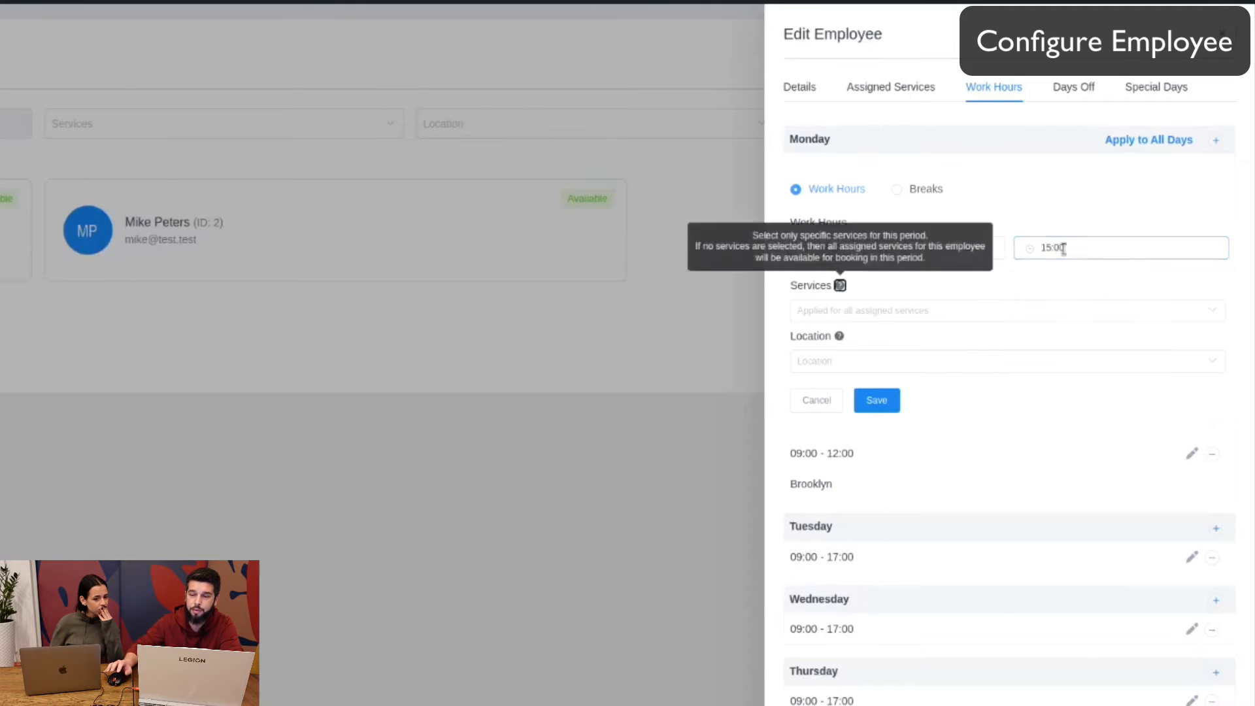
{"action": "left_click", "coordinate": [1006, 361]}
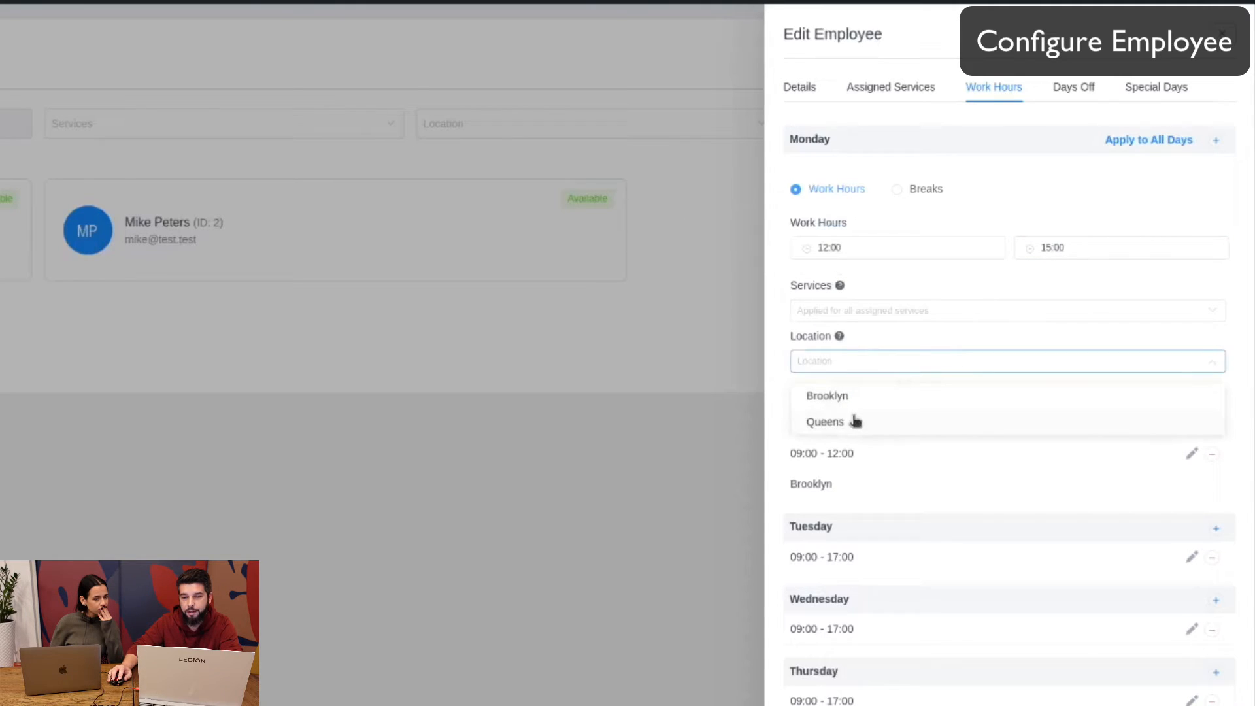
{"action": "left_click", "coordinate": [824, 421]}
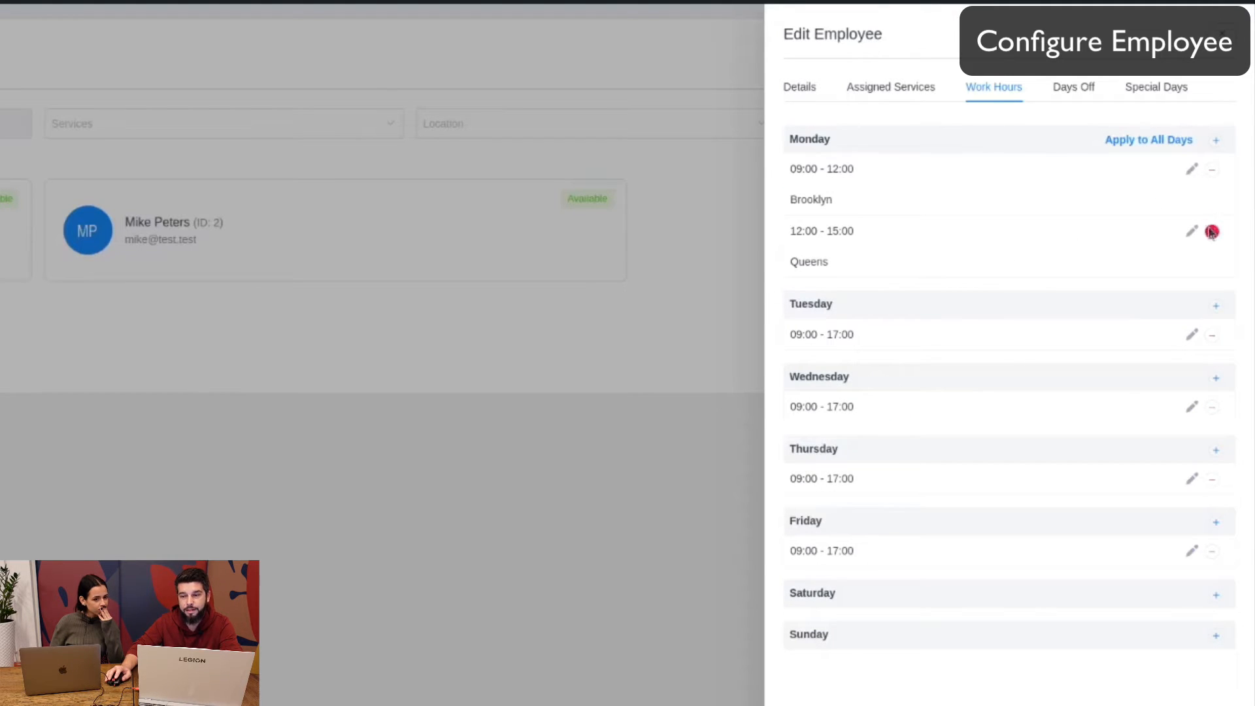
- Delete the Queens period and extend the Brooklyn period to 15:00, adding Queens
{"action": "left_click", "coordinate": [1211, 232]}
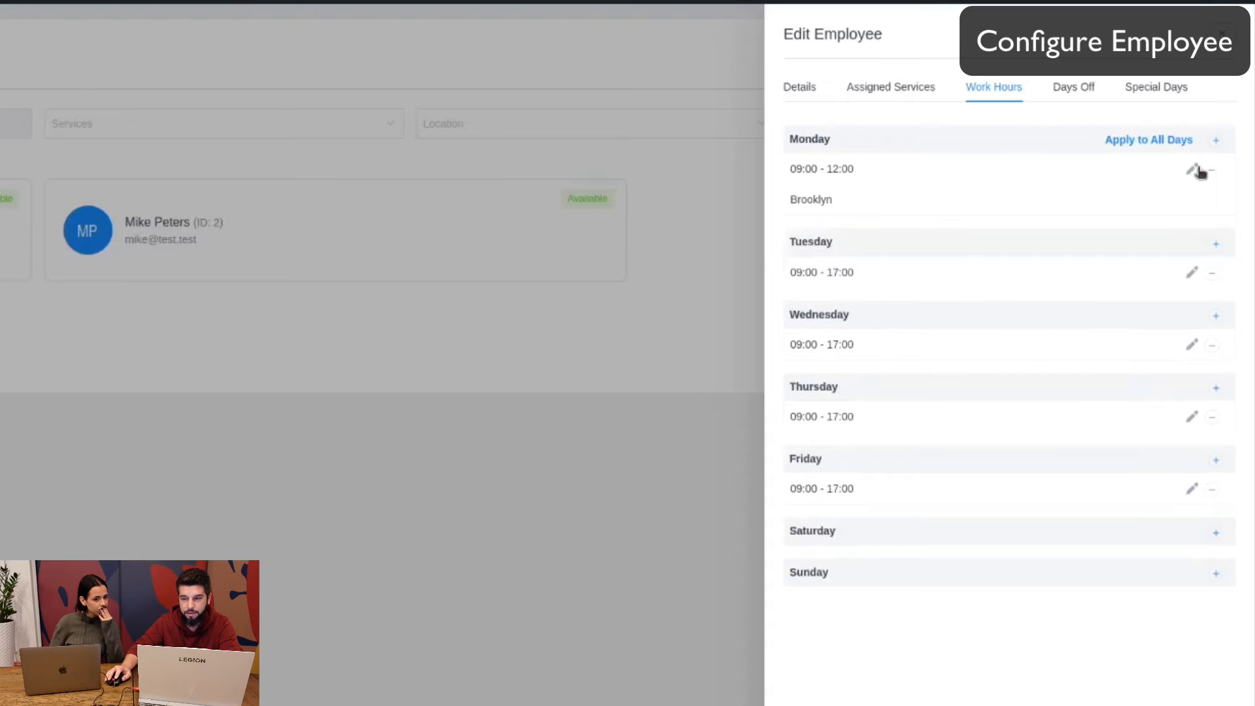
{"action": "left_click", "coordinate": [1191, 170]}
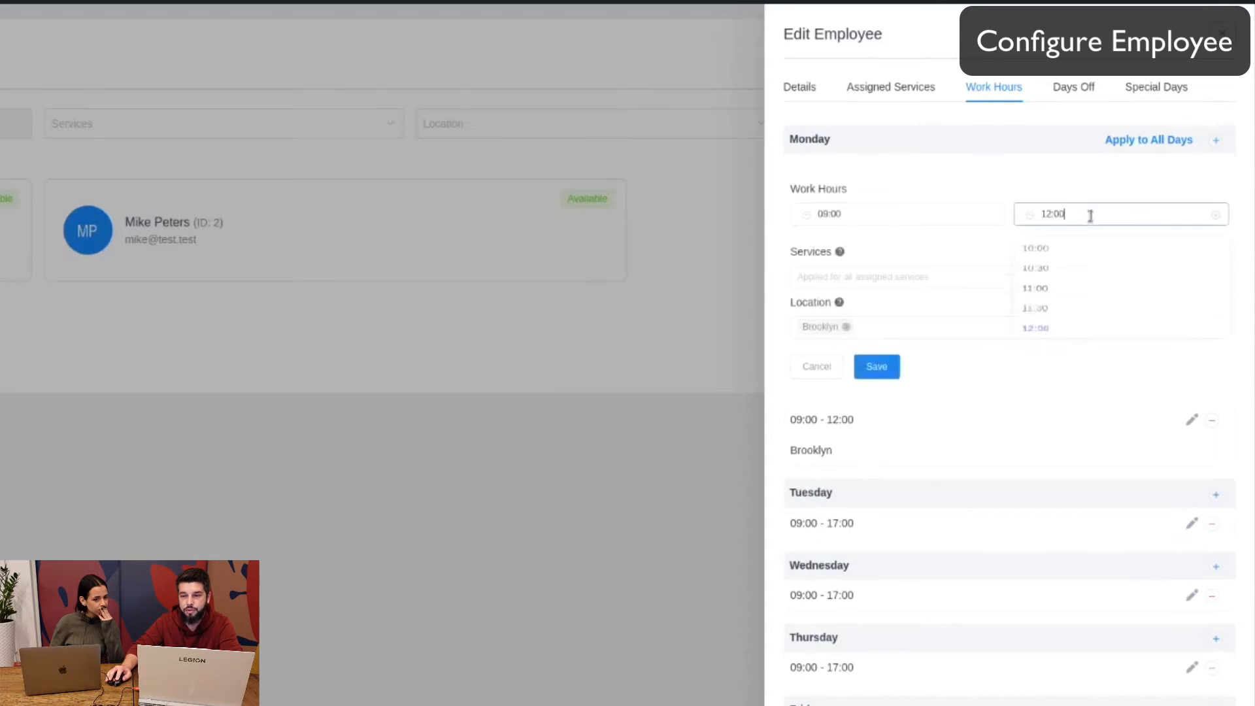
{"action": "type", "text": "15"}
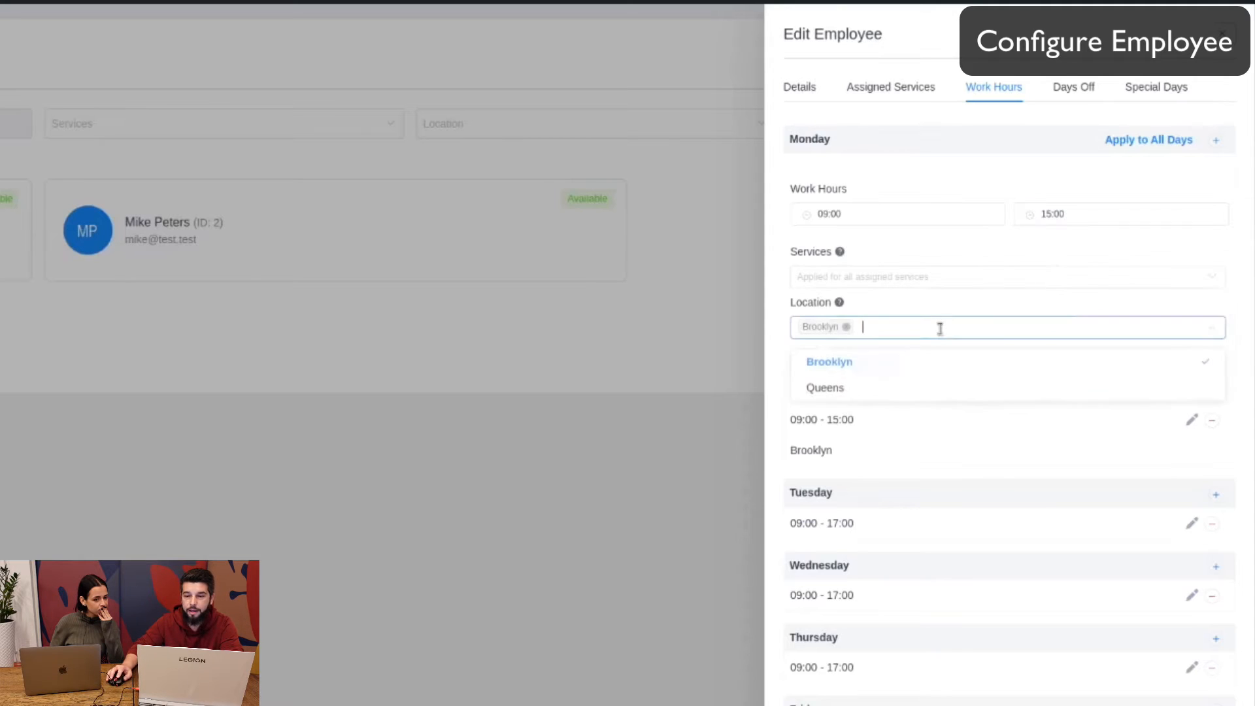
{"action": "left_click", "coordinate": [825, 387]}
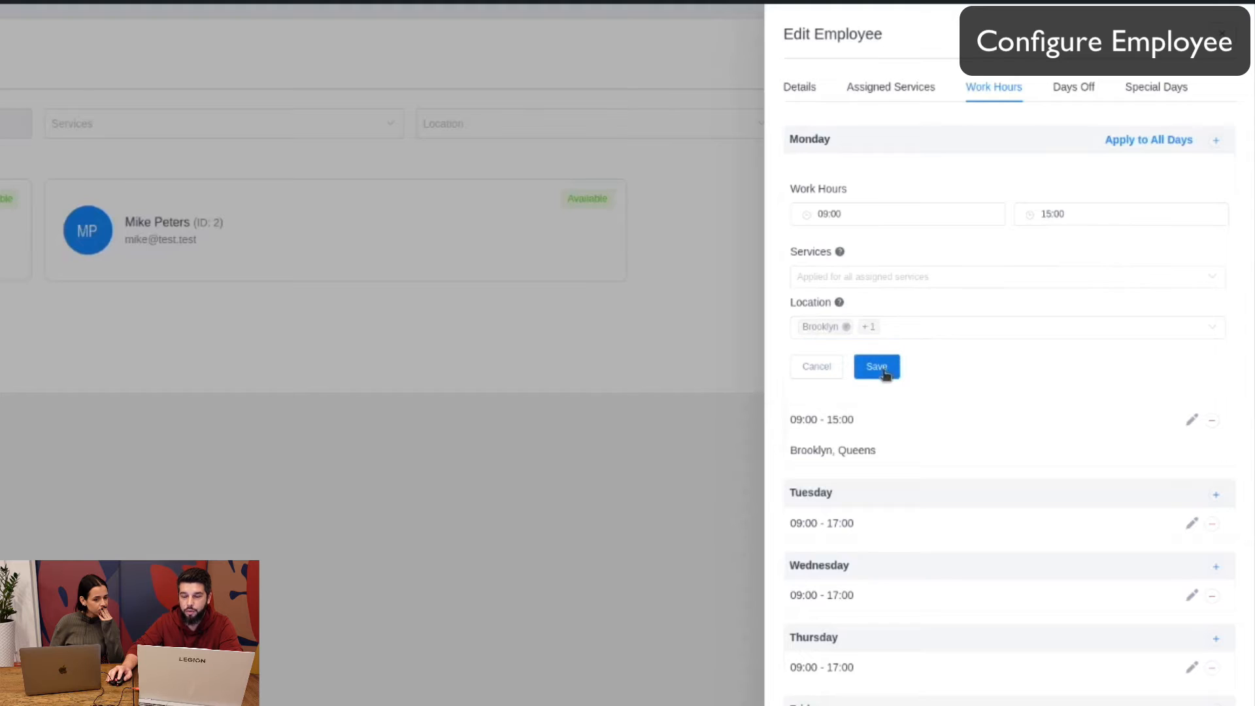
{"action": "left_click", "coordinate": [875, 367]}
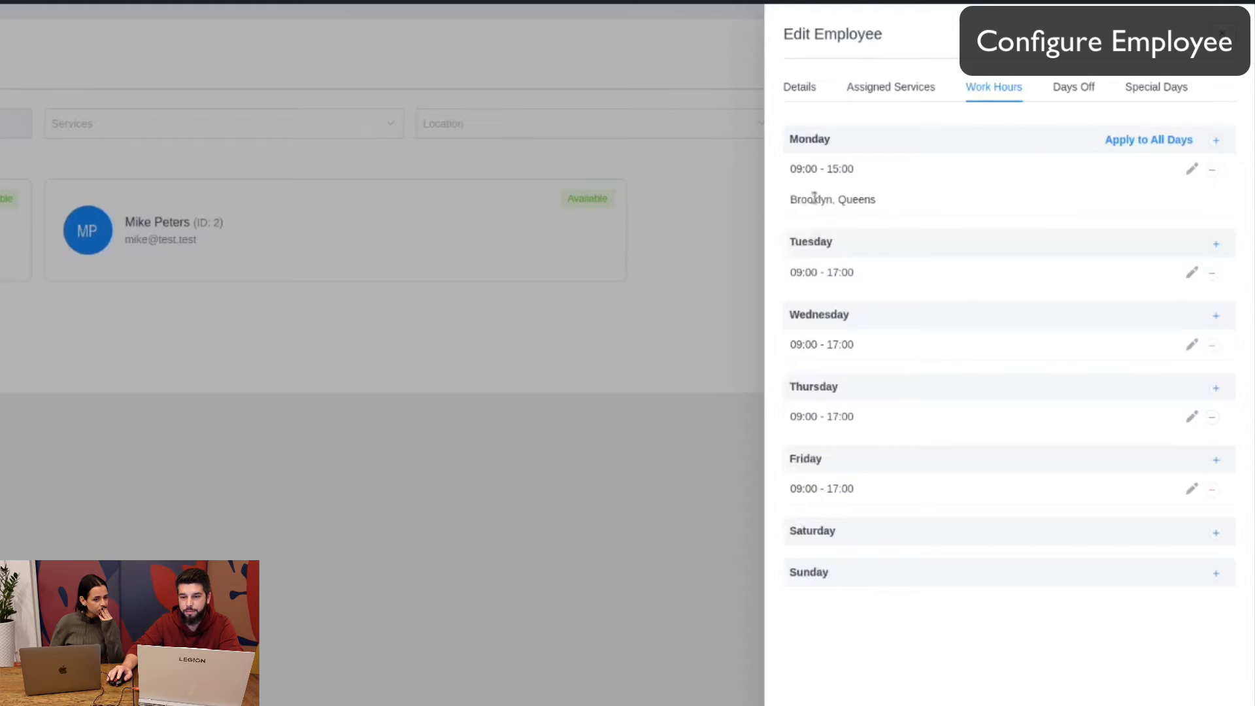
{"action": "mouse_move", "coordinate": [980, 429]}
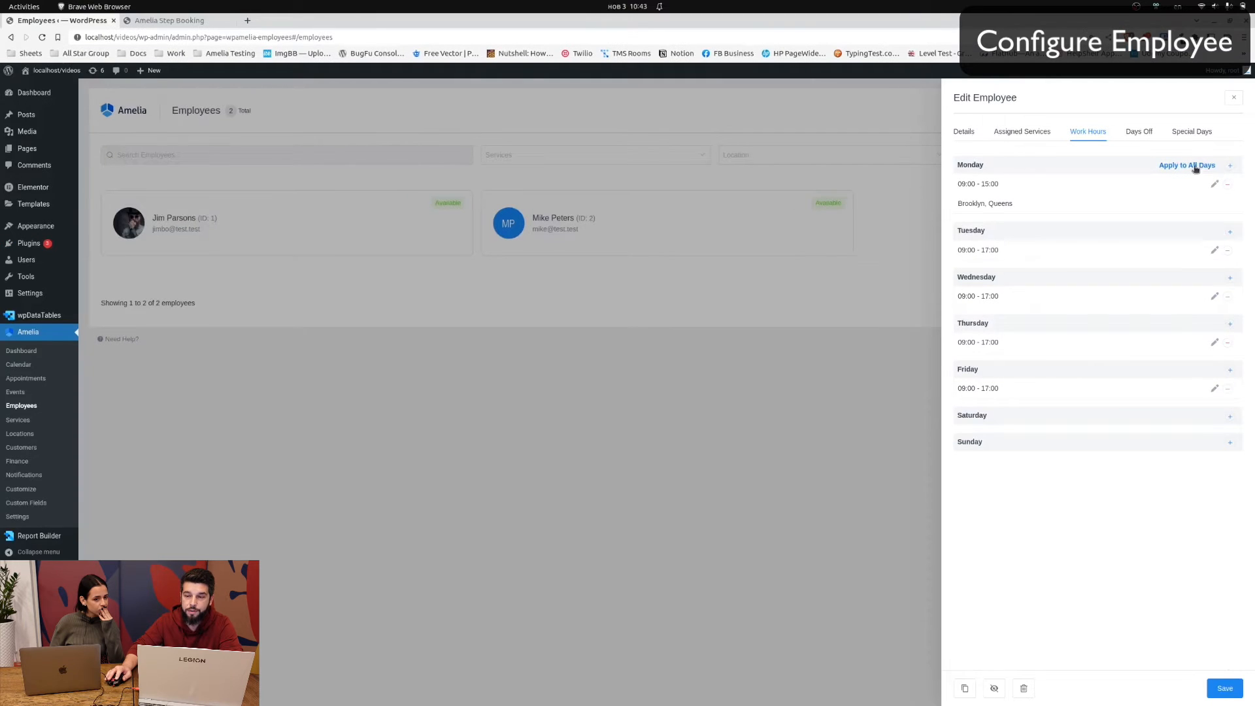
- Copy Monday's 09:00–15:00 hours to all days, remove Saturday, and close the editor
{"action": "left_click", "coordinate": [1187, 165]}
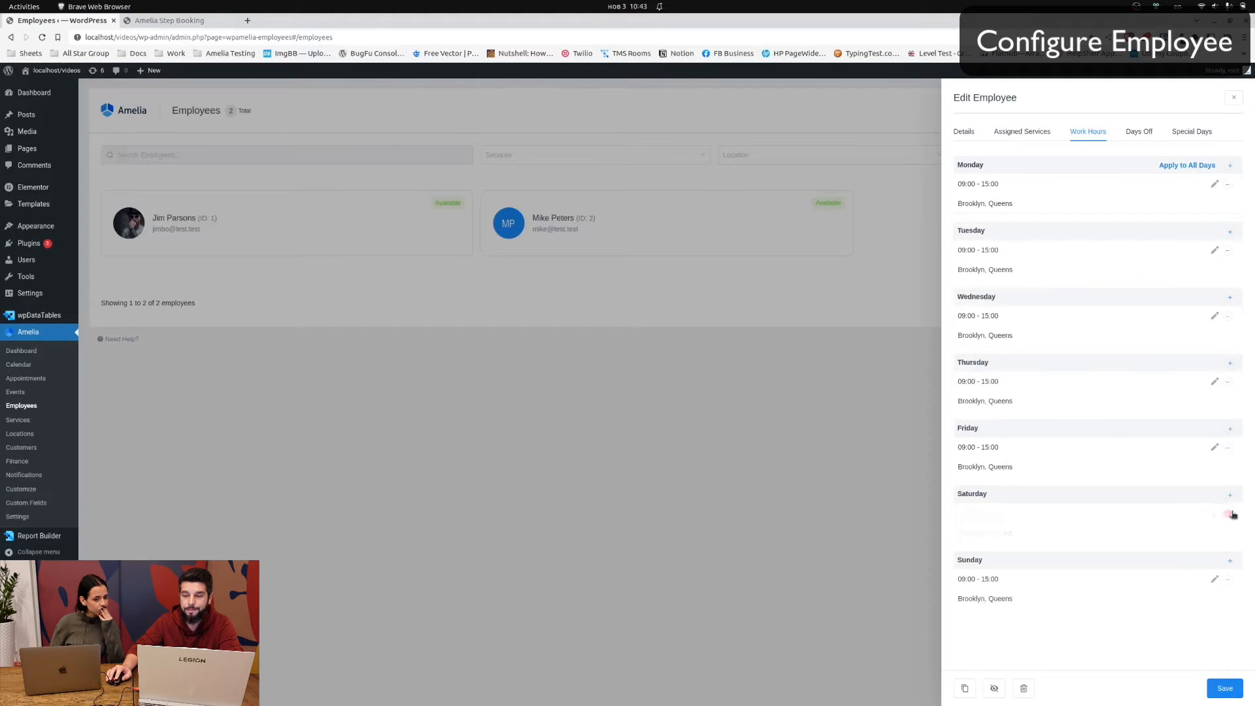
{"action": "left_click", "coordinate": [1229, 513]}
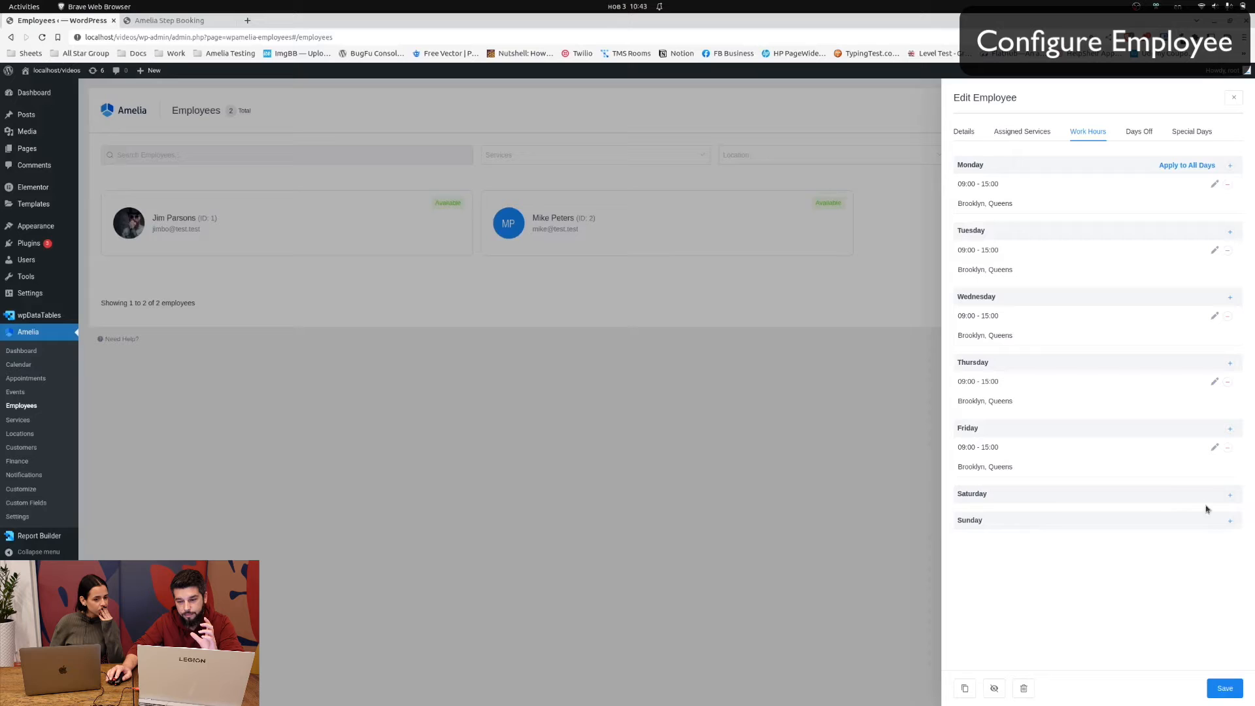
{"action": "mouse_move", "coordinate": [1202, 502]}
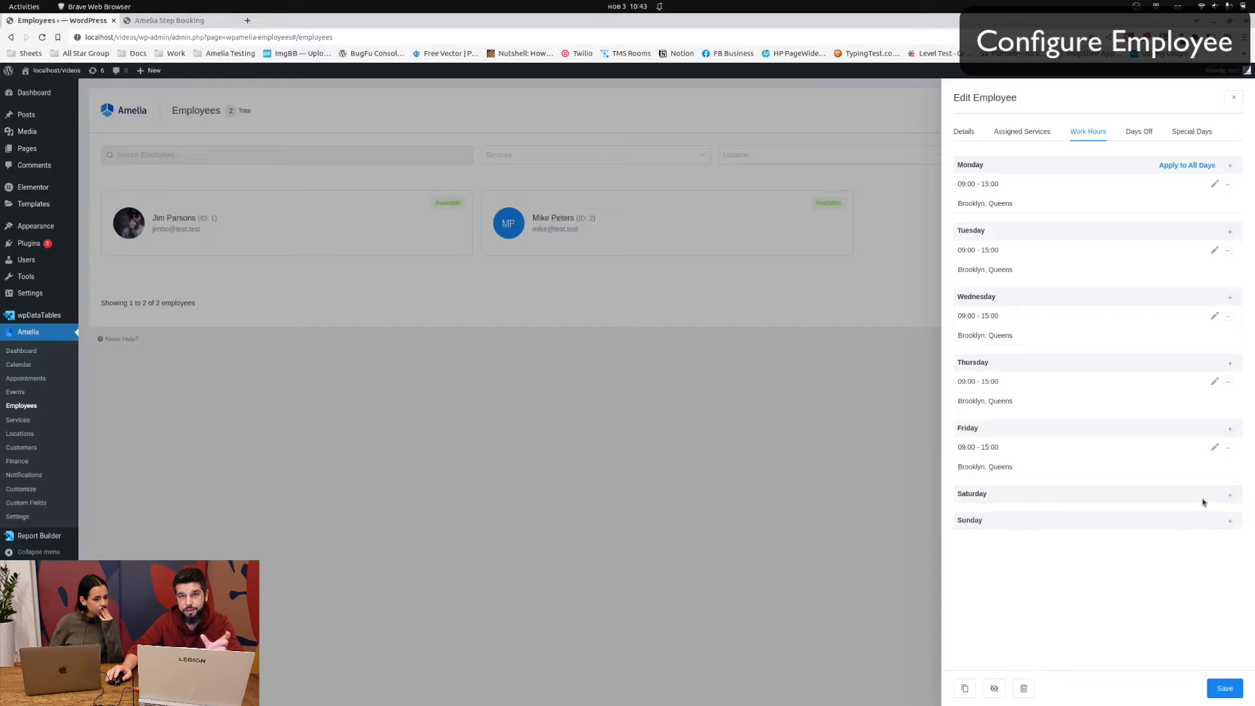
{"action": "mouse_move", "coordinate": [1002, 242]}
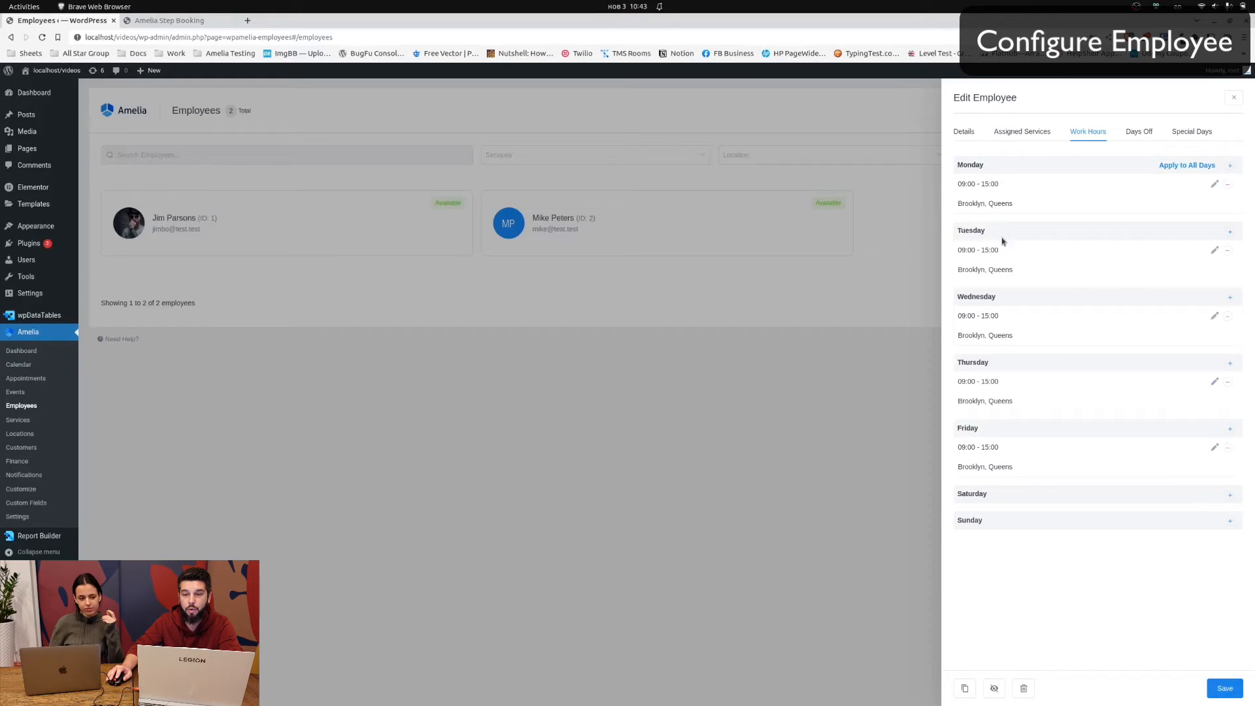
{"action": "mouse_move", "coordinate": [984, 203]}
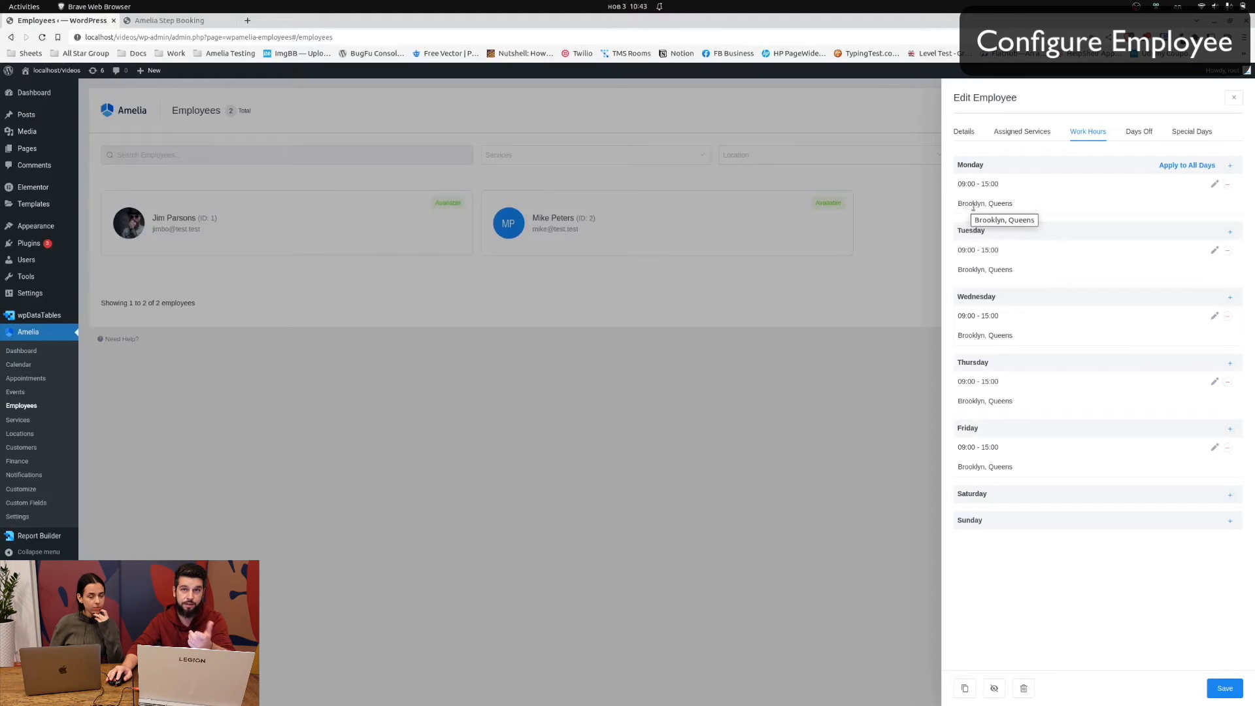
{"action": "mouse_move", "coordinate": [1201, 621]}
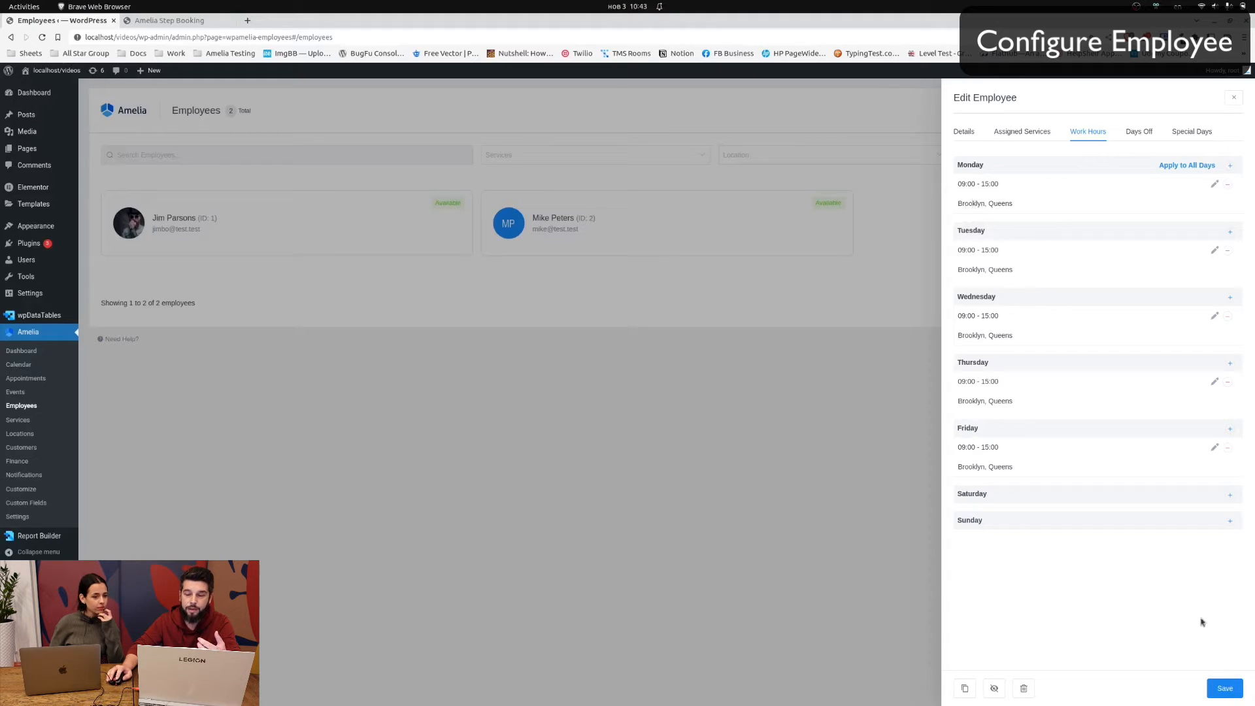
{"action": "left_click", "coordinate": [1233, 97]}
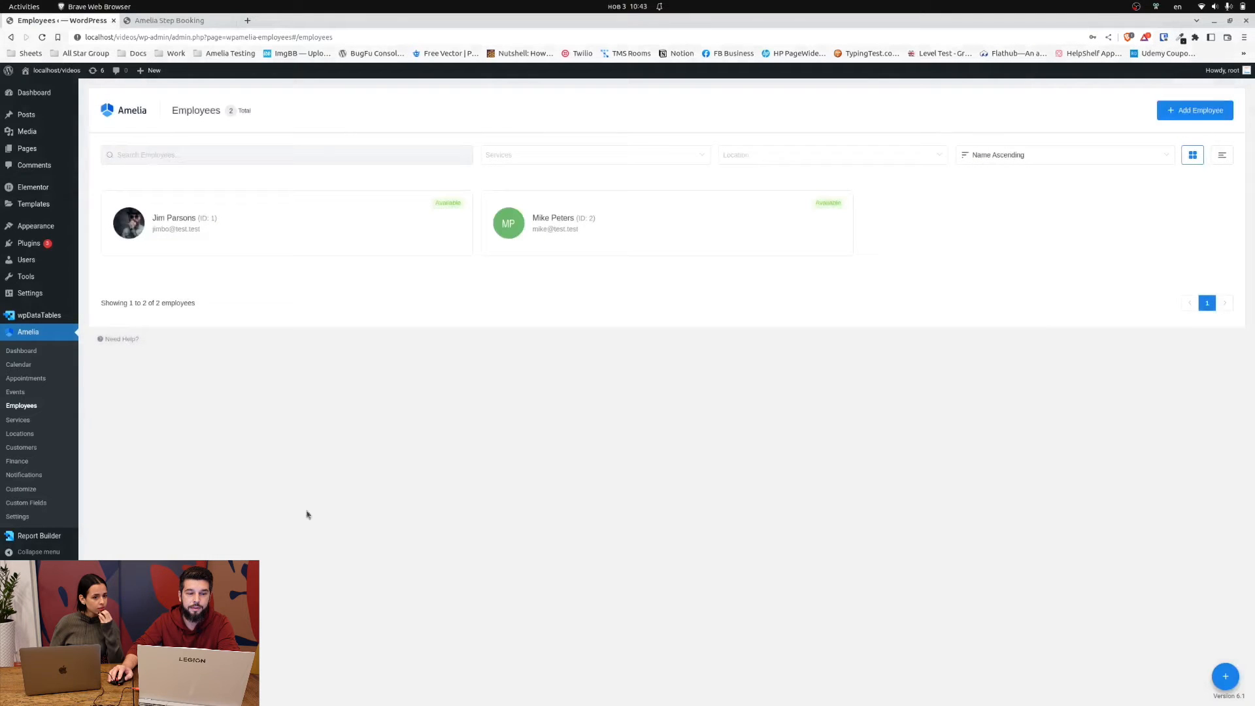
- Inspect Beard Trim's Duration & Pricing: no buffer times before or after, capacity 1
{"action": "left_click", "coordinate": [18, 419]}
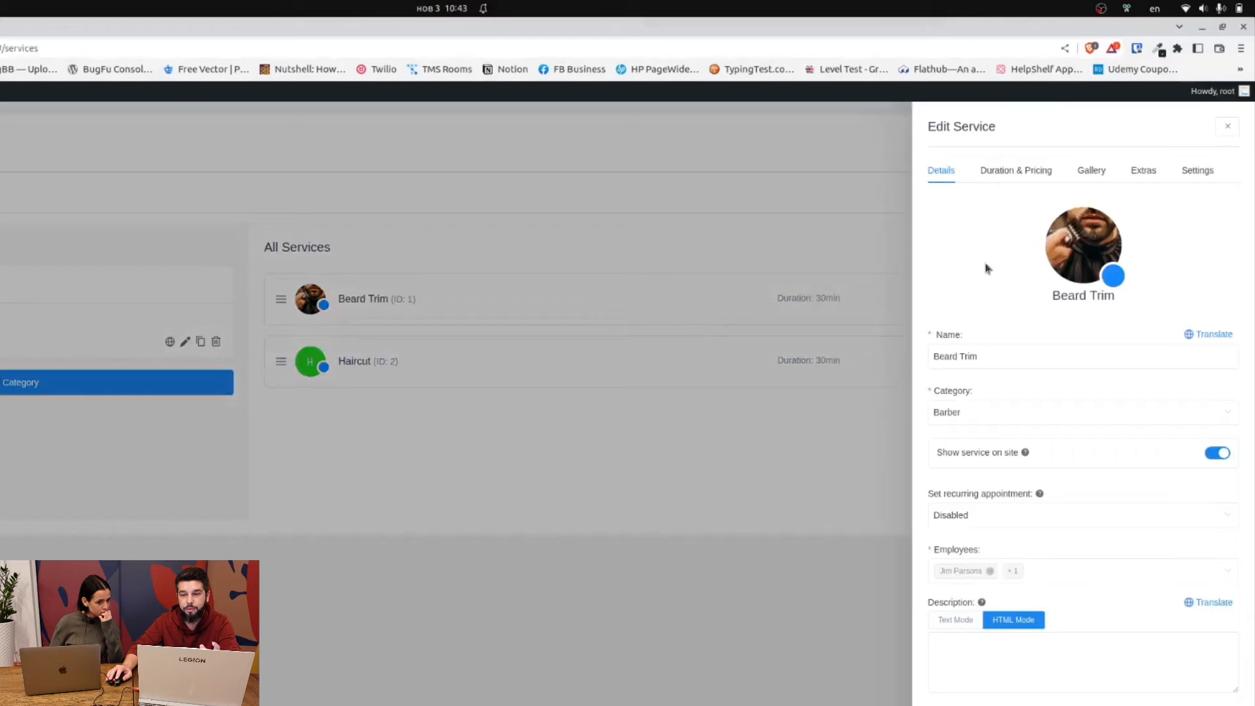
{"action": "left_click", "coordinate": [1015, 170]}
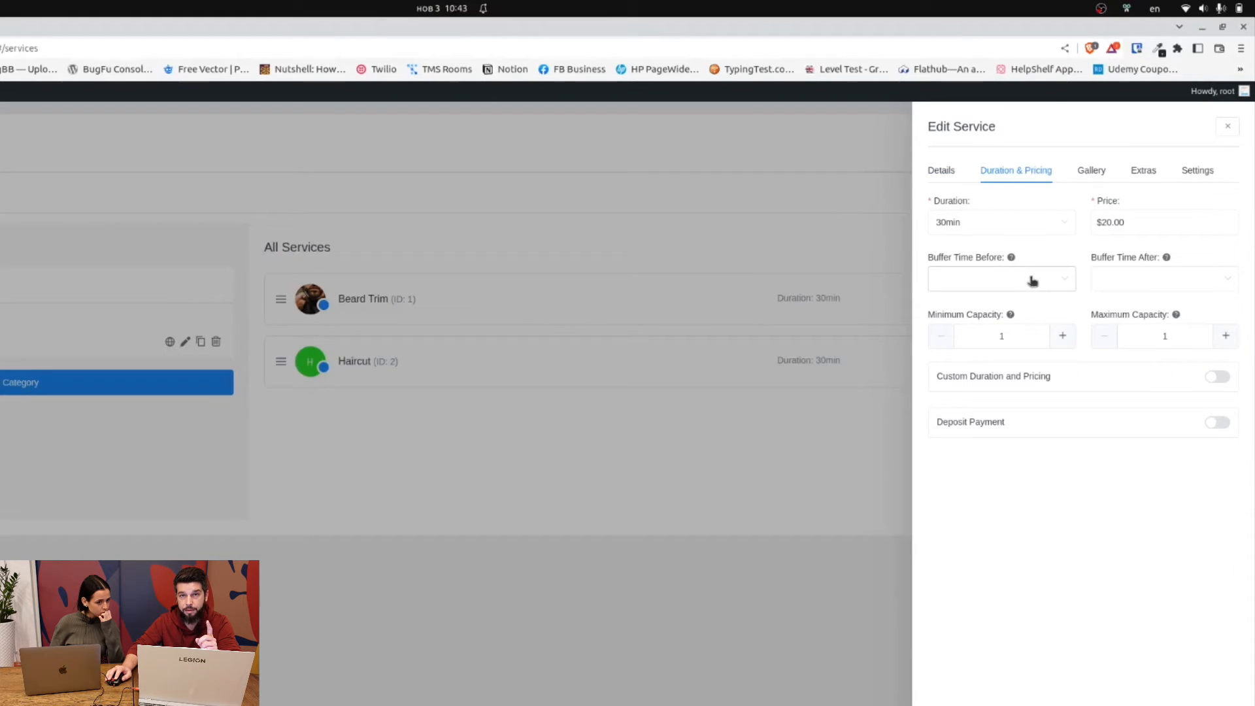
{"action": "left_click", "coordinate": [1001, 279]}
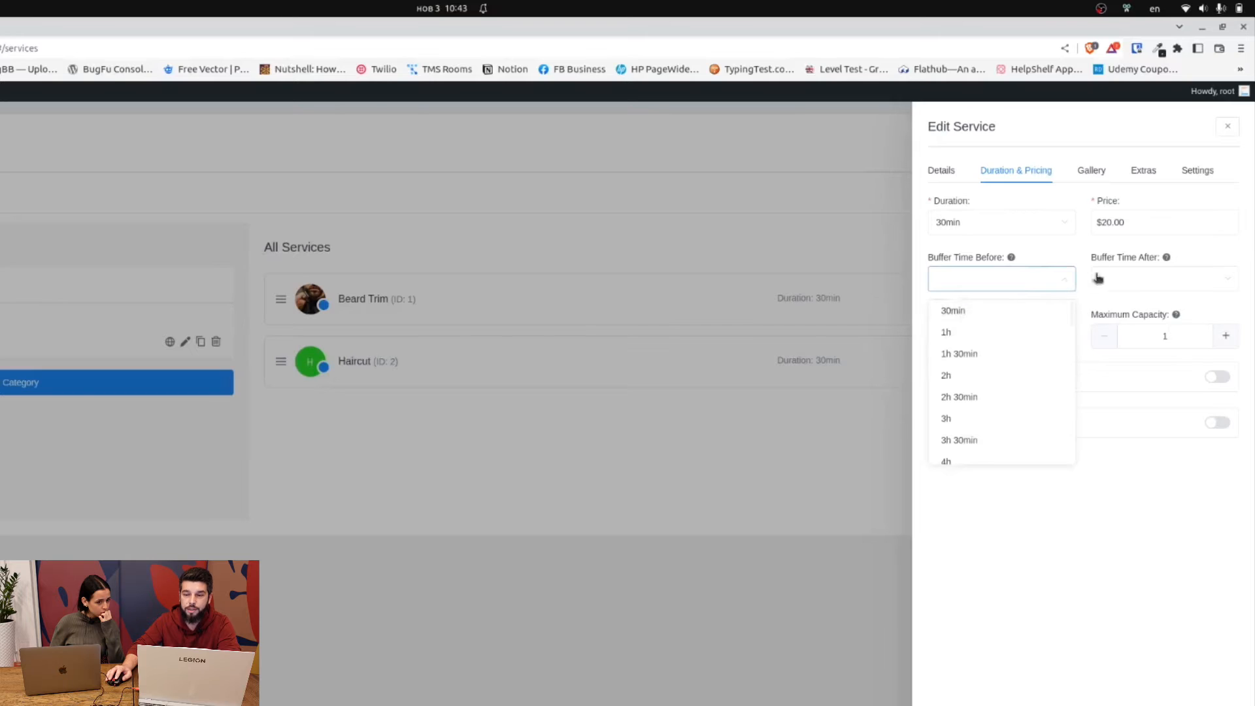
{"action": "left_click", "coordinate": [1161, 278]}
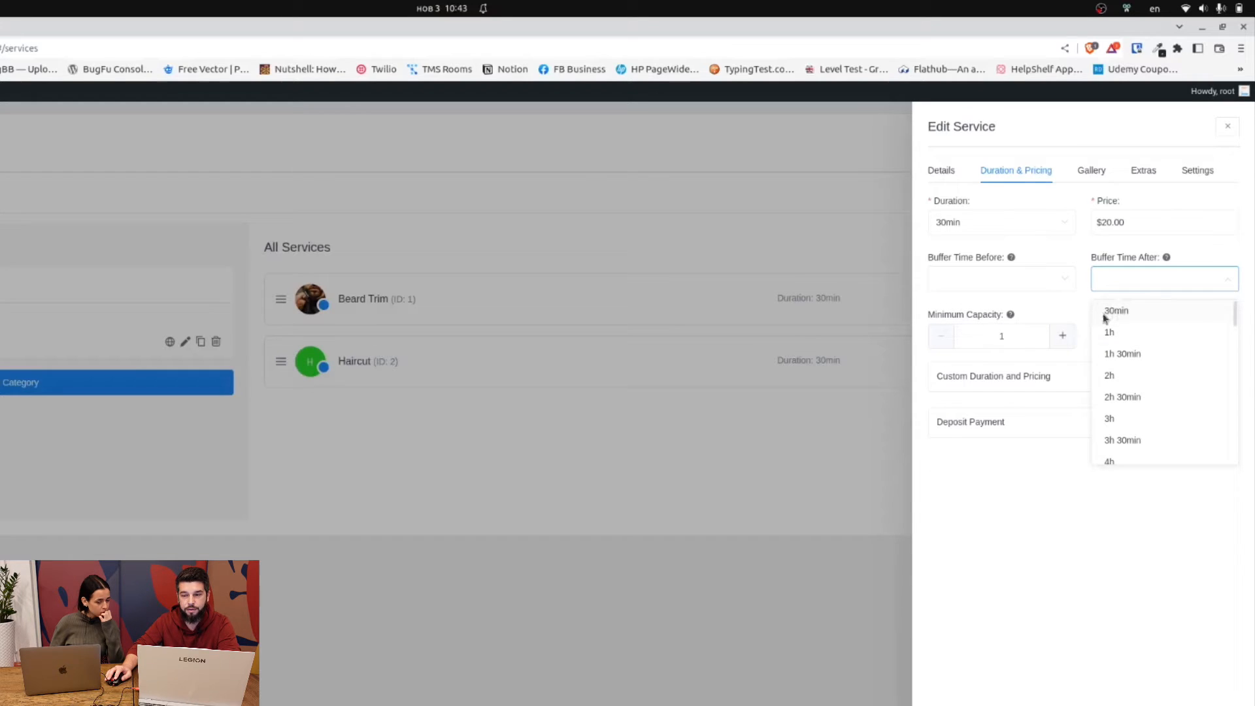
{"action": "mouse_move", "coordinate": [1140, 311]}
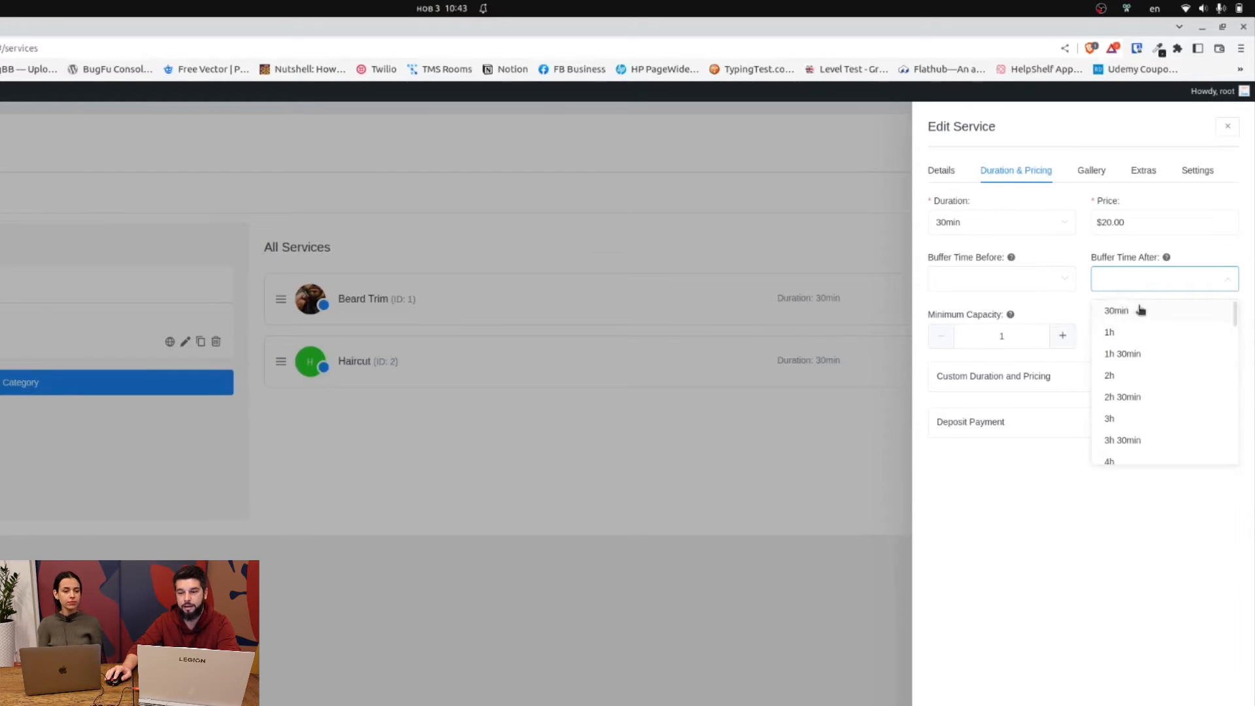
{"action": "mouse_move", "coordinate": [1148, 313]}
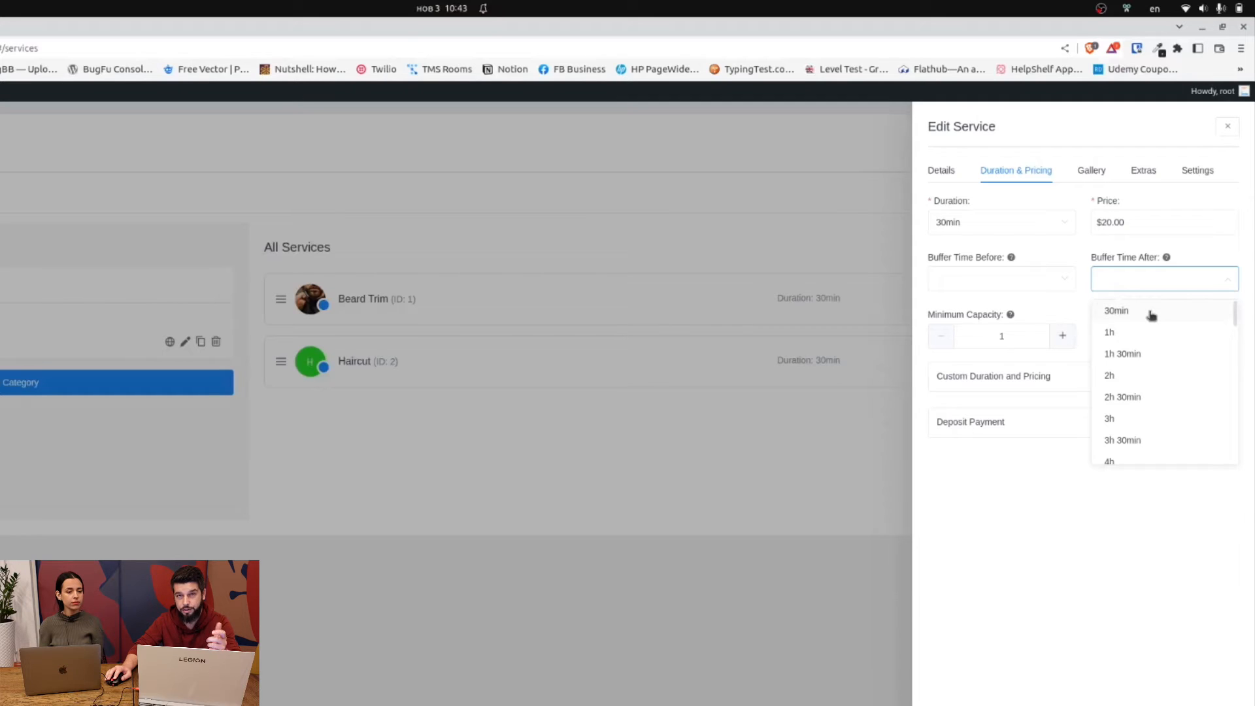
{"action": "mouse_move", "coordinate": [1117, 320]}
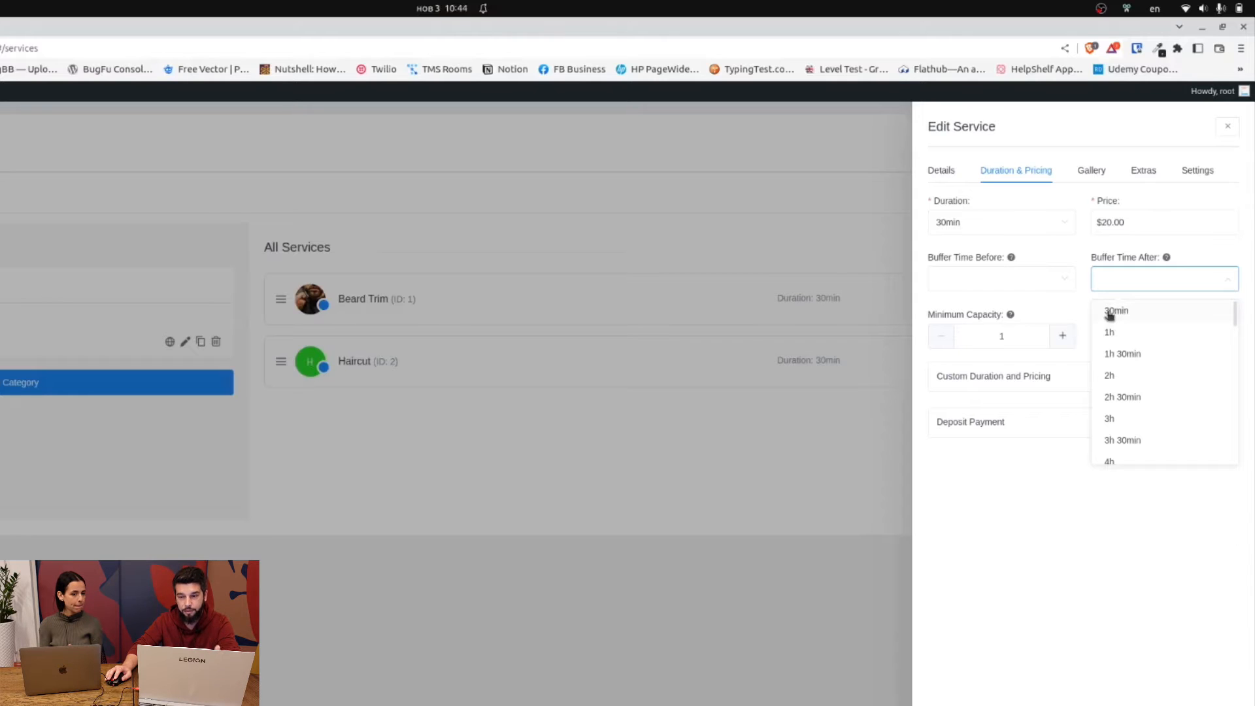
{"action": "mouse_move", "coordinate": [270, 411]}
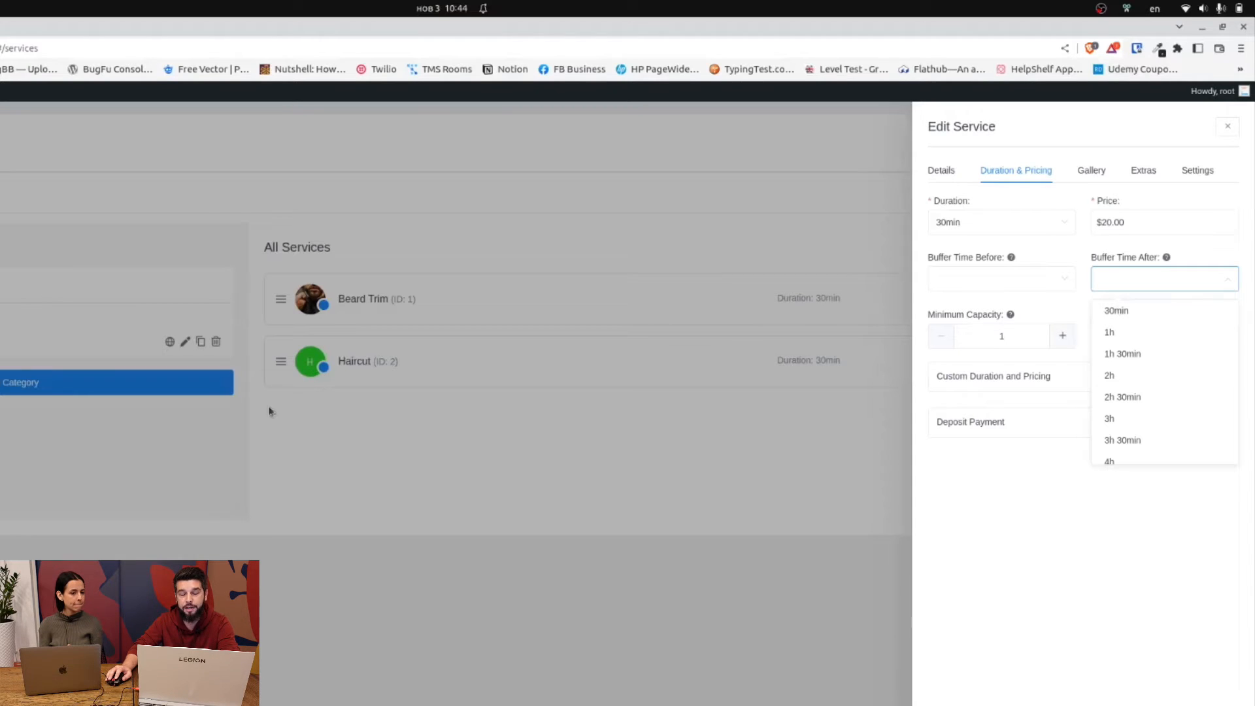
{"action": "mouse_move", "coordinate": [1116, 553]}
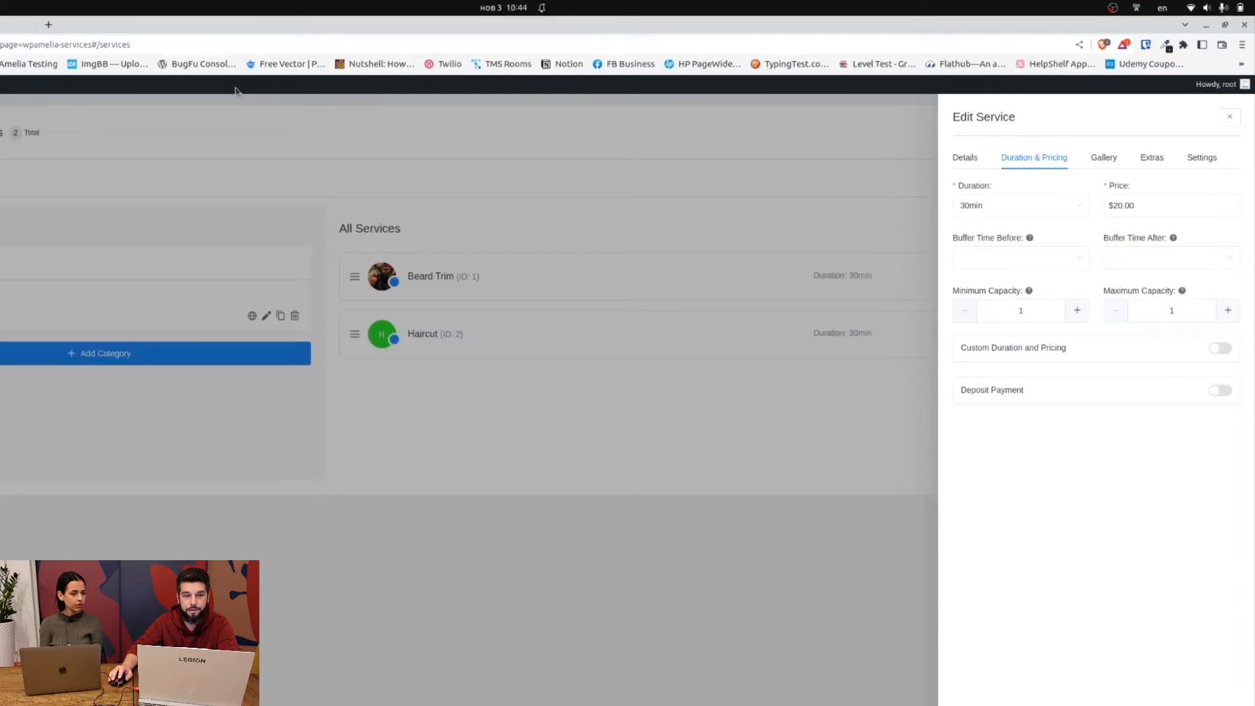
{"action": "left_click", "coordinate": [168, 20]}
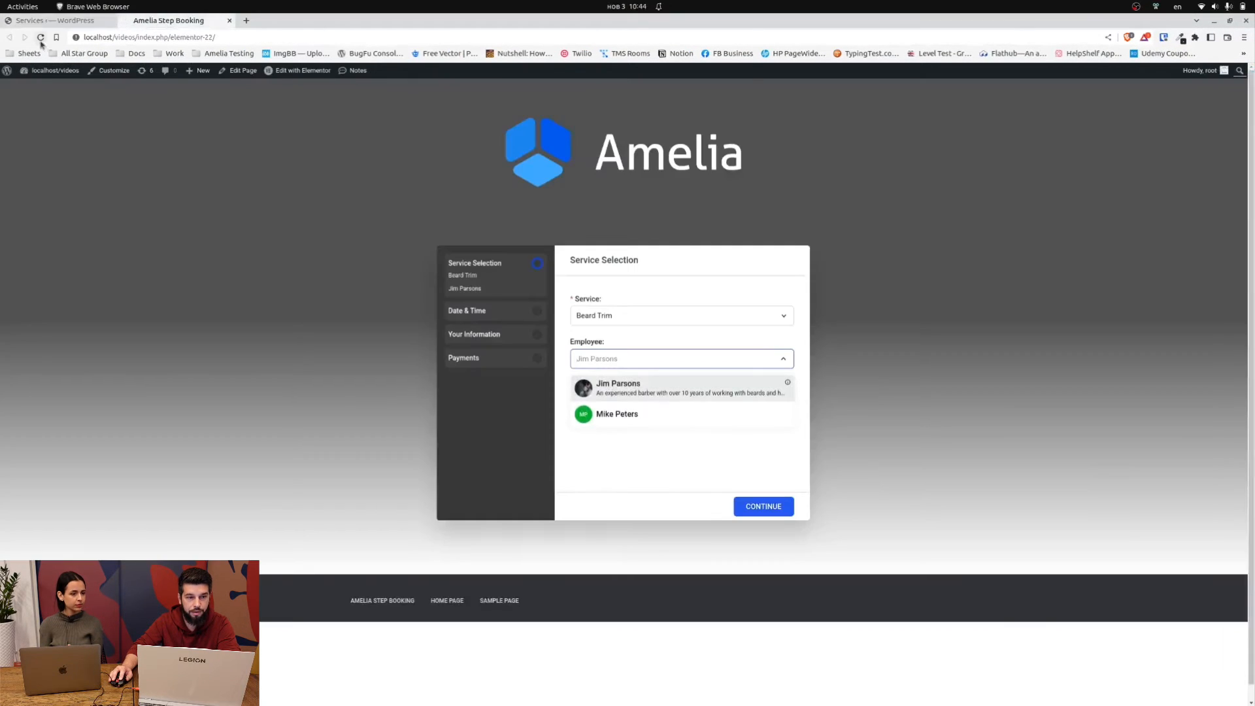
- Reload the booking form and choose Beard Trim at Brooklyn with Jim Parsons
{"action": "left_click", "coordinate": [54, 20]}
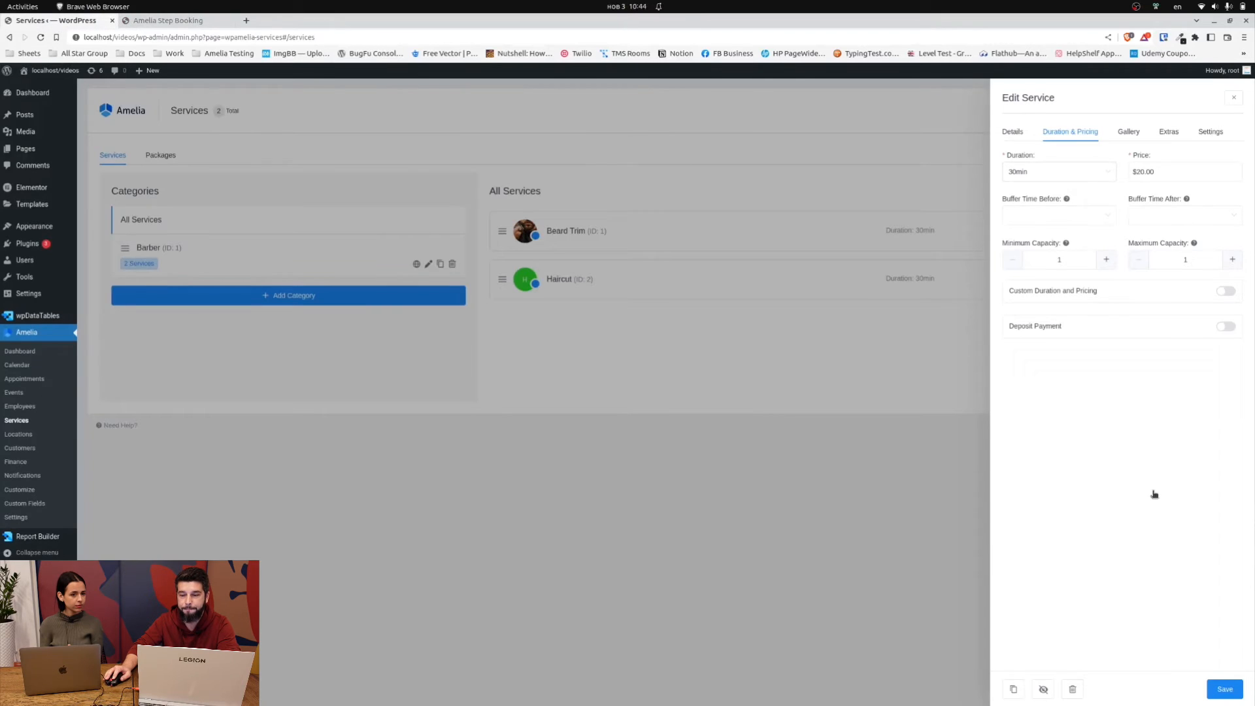
{"action": "left_click", "coordinate": [168, 20]}
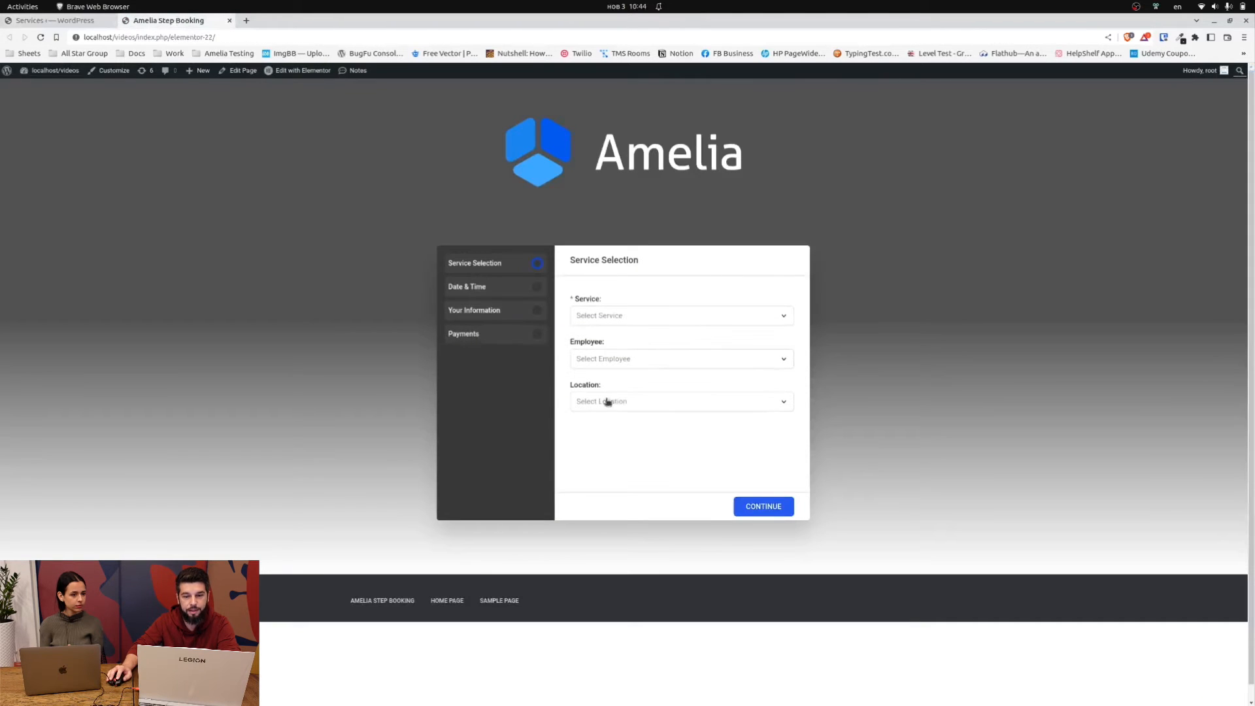
{"action": "left_click", "coordinate": [680, 314]}
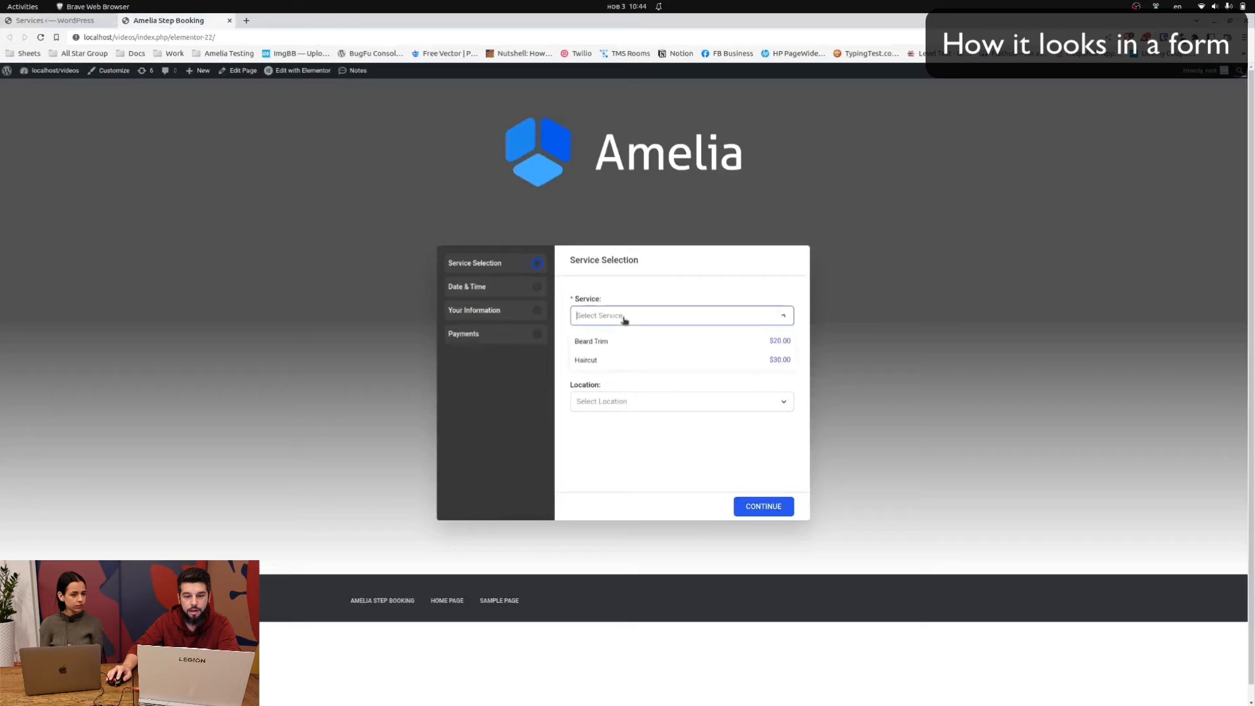
{"action": "left_click", "coordinate": [590, 341]}
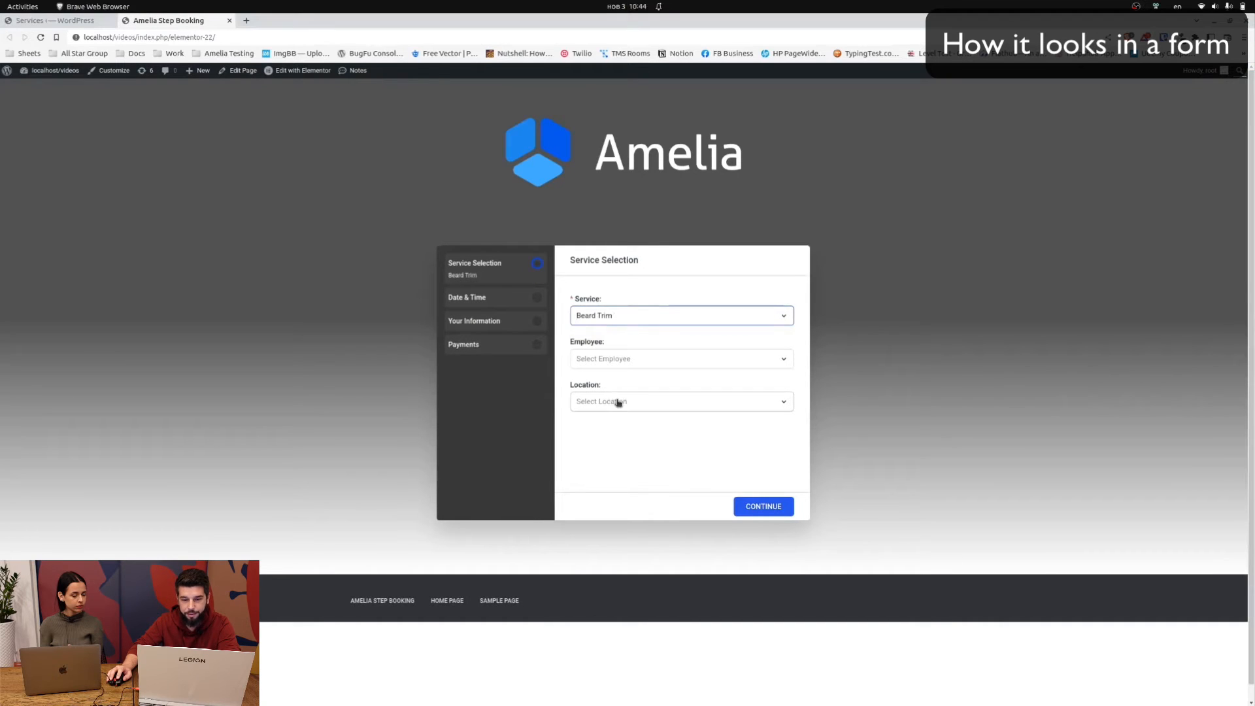
{"action": "left_click", "coordinate": [681, 400]}
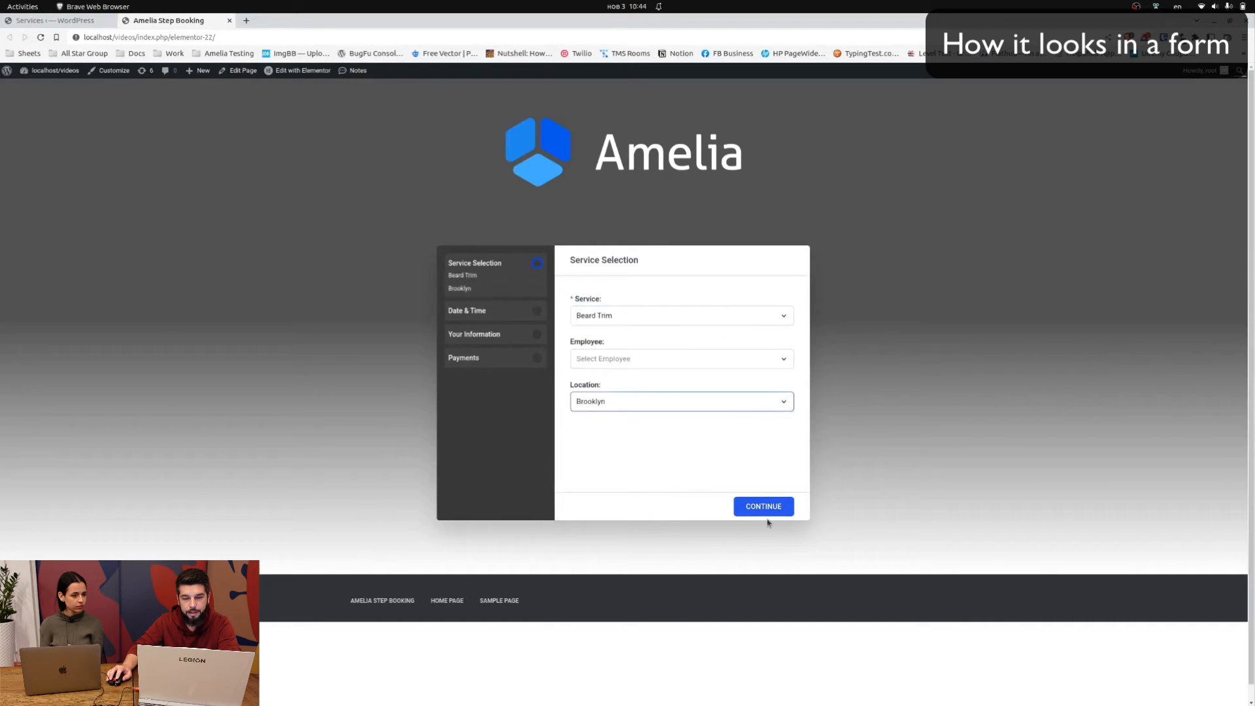
{"action": "left_click", "coordinate": [680, 357]}
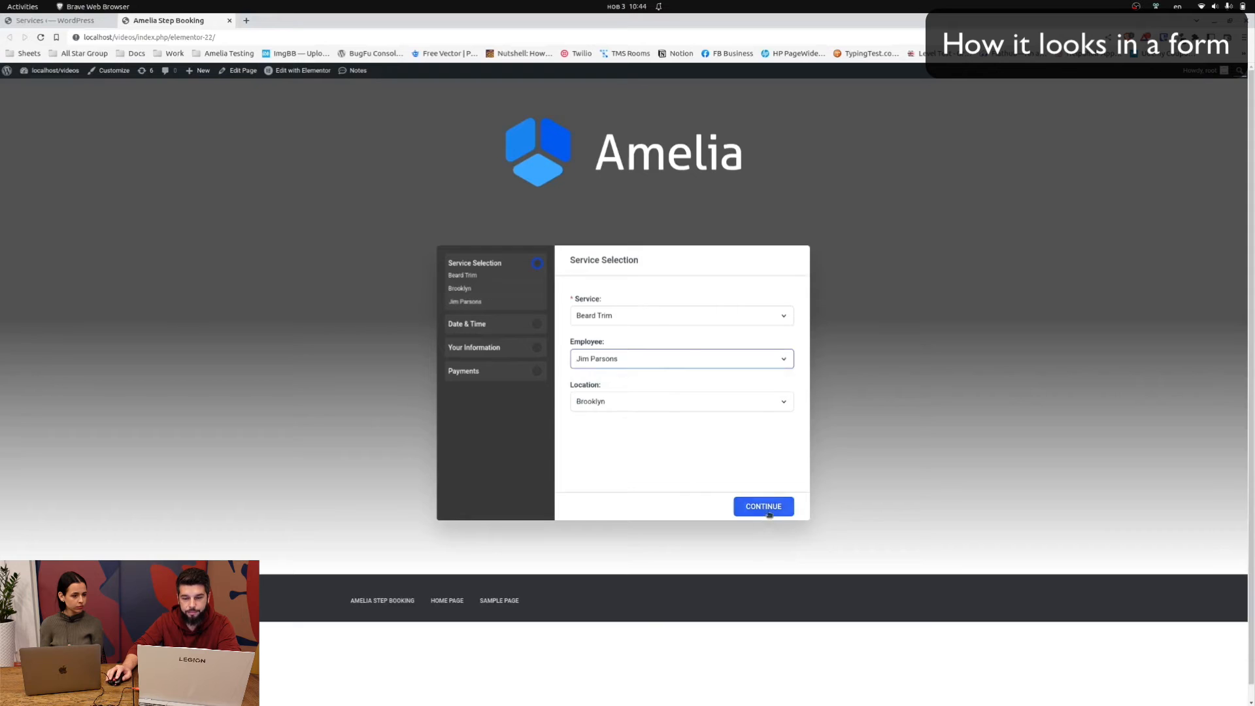
{"action": "left_click", "coordinate": [762, 505]}
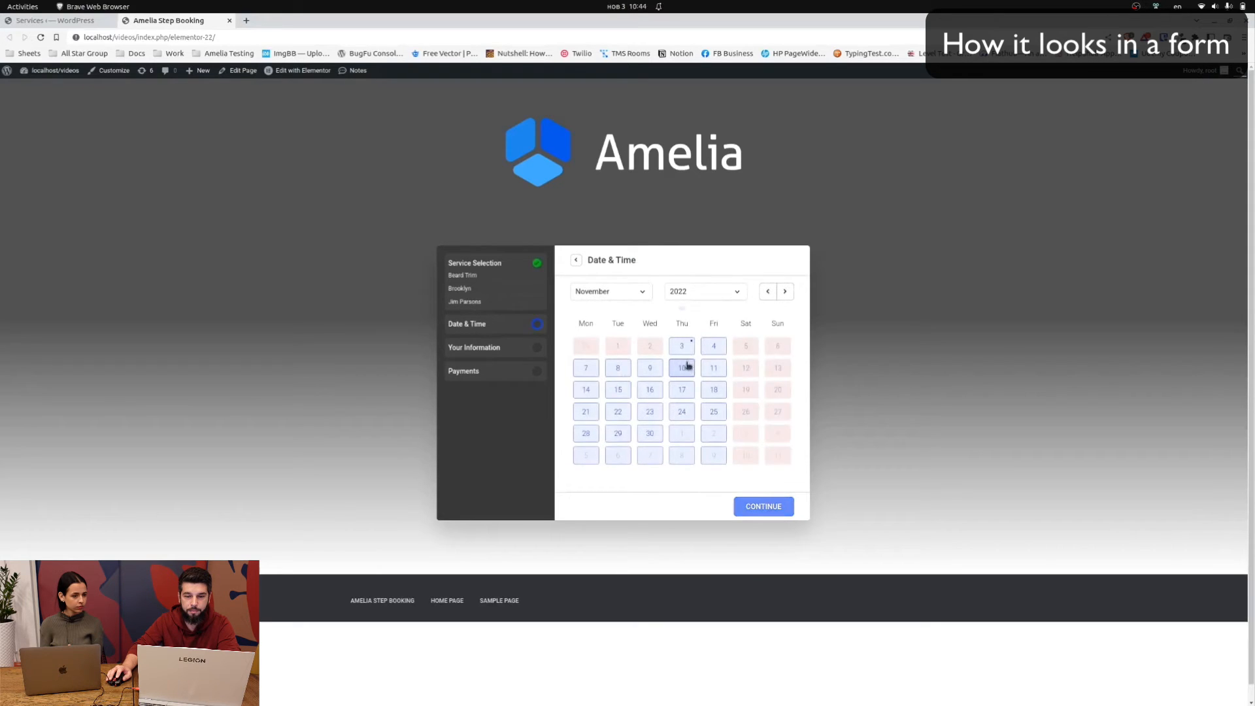
- Pick 10 November 9:00 AM, enter customer details, and confirm with on-site payment
{"action": "left_click", "coordinate": [681, 367]}
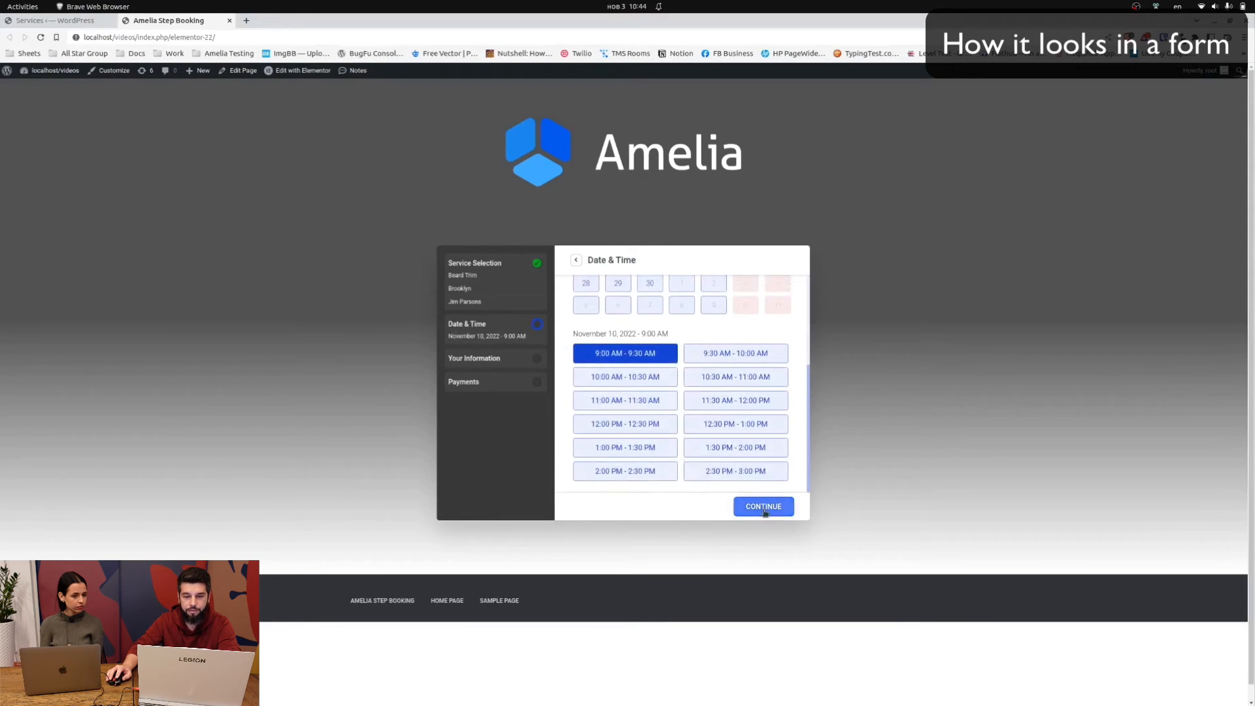
{"action": "left_click", "coordinate": [761, 506]}
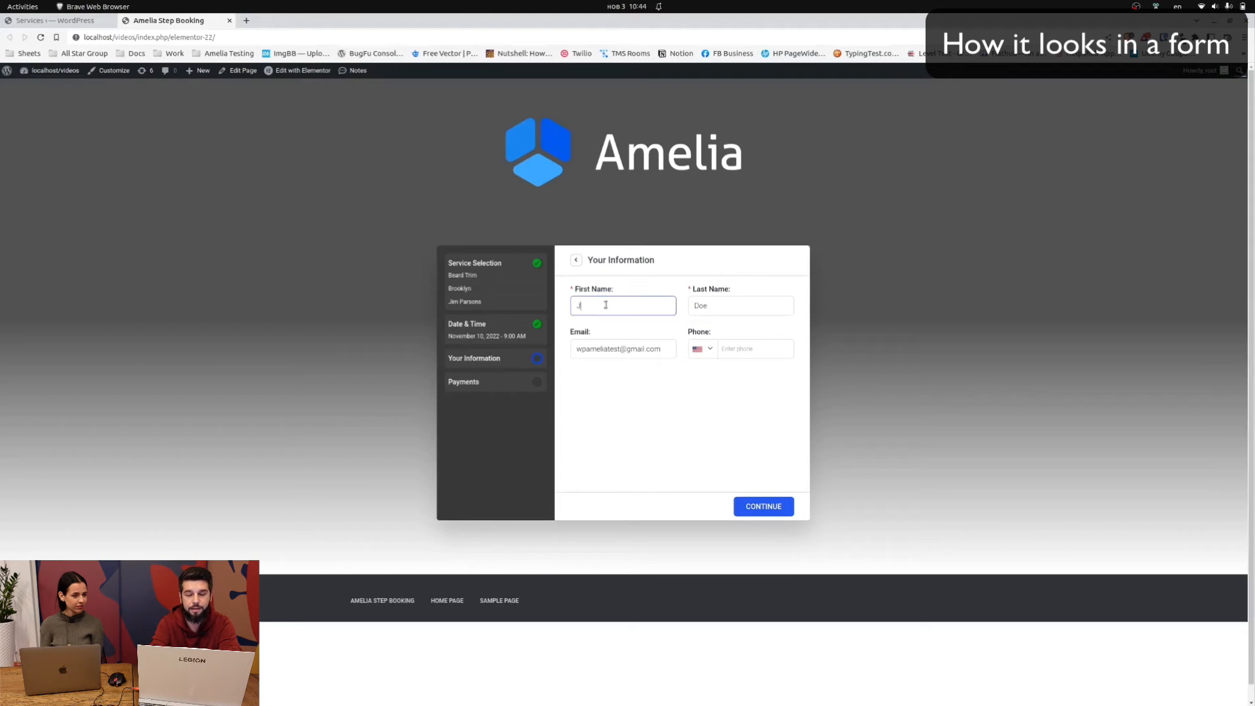
{"action": "type", "text": "ohn"}
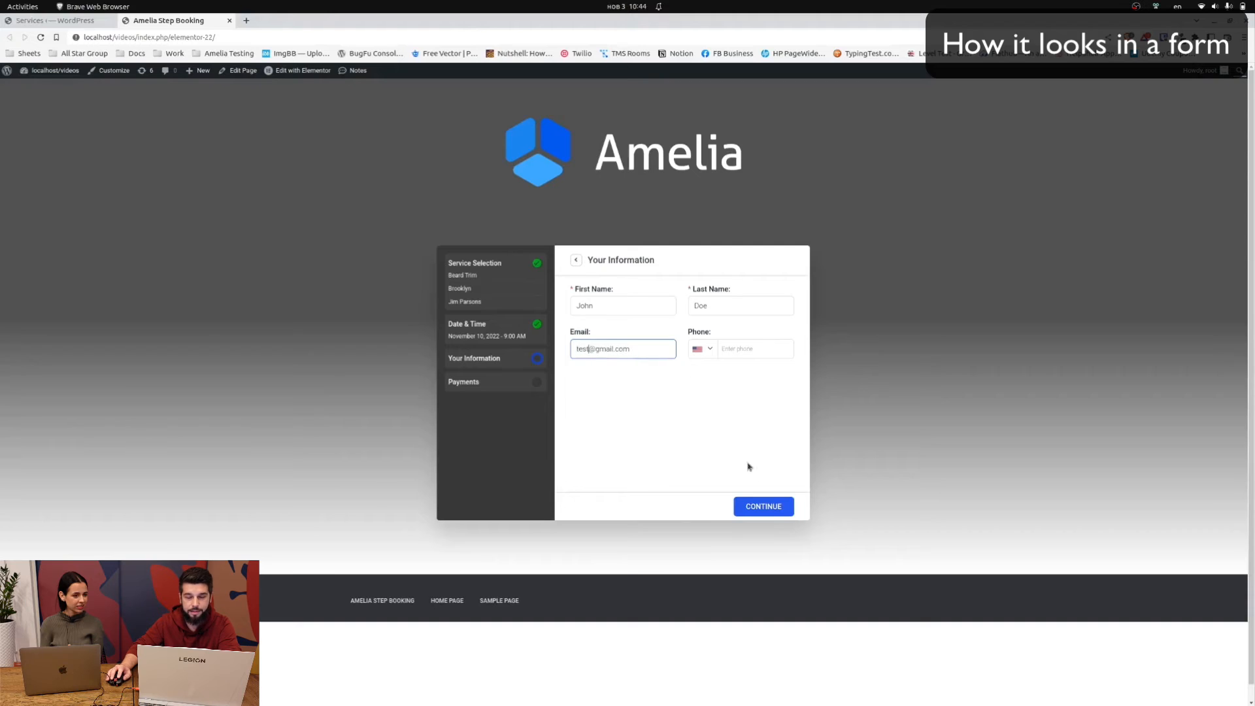
{"action": "left_click", "coordinate": [762, 505]}
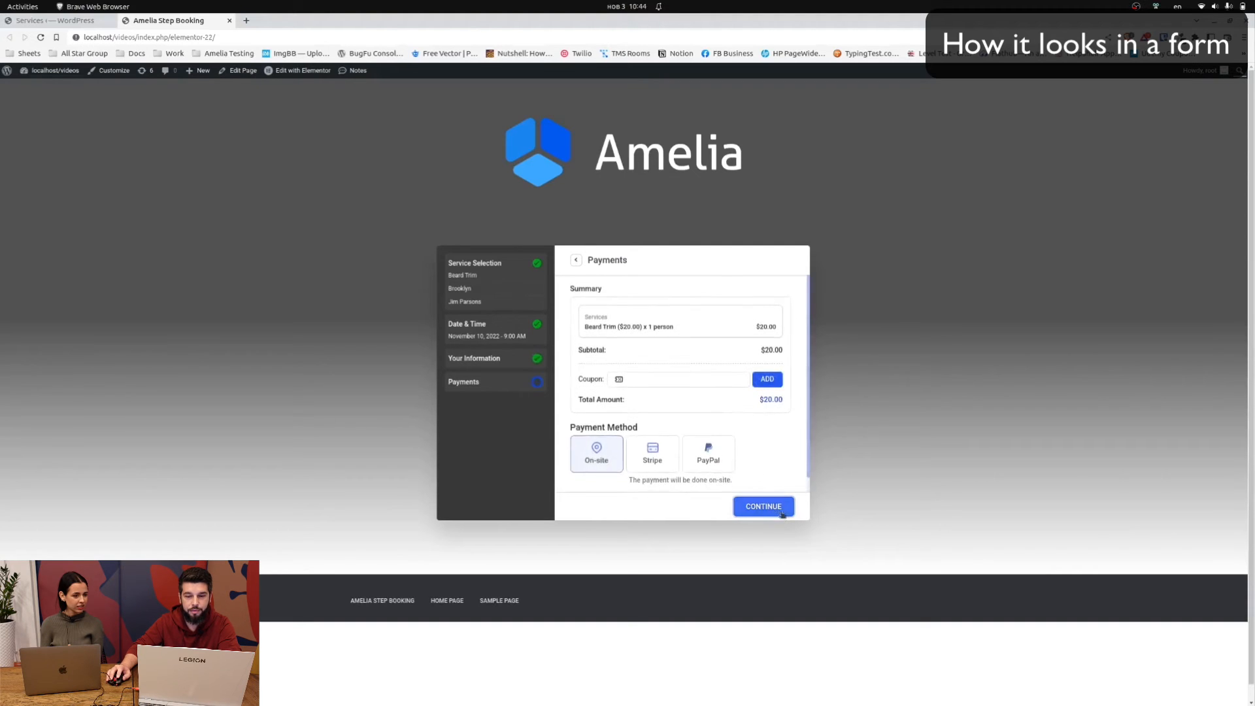
{"action": "left_click", "coordinate": [760, 506]}
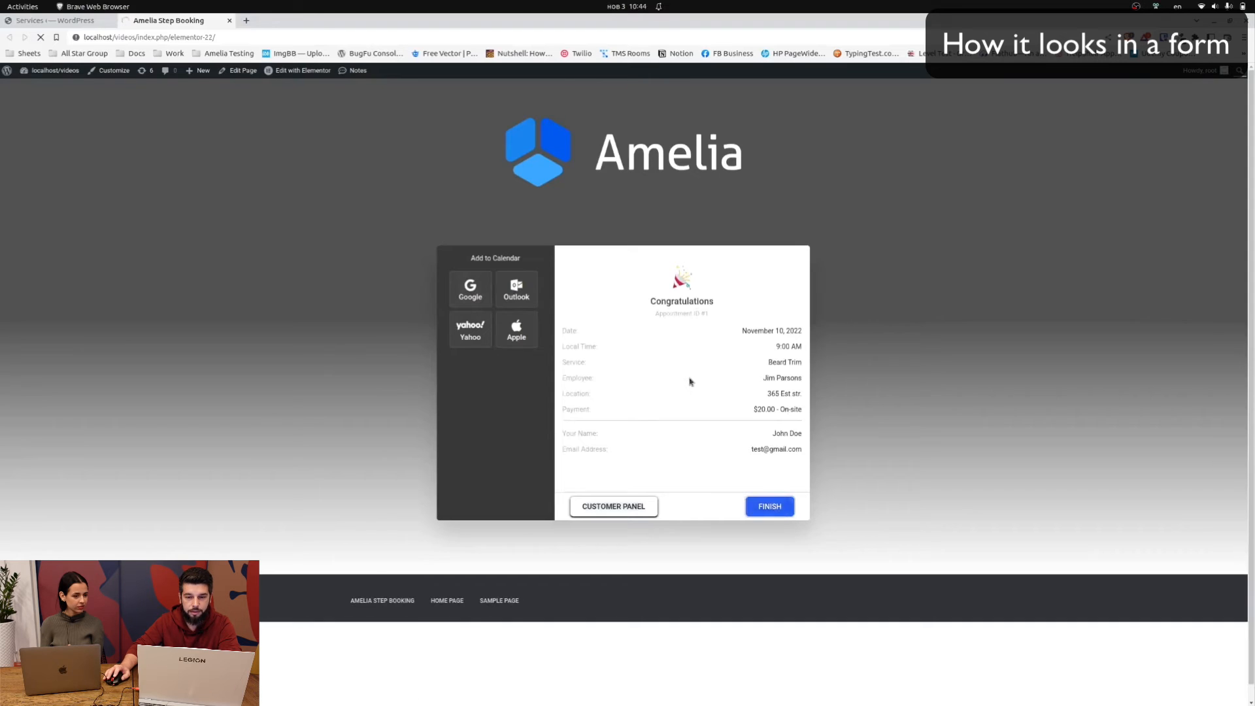
{"action": "left_click", "coordinate": [769, 506]}
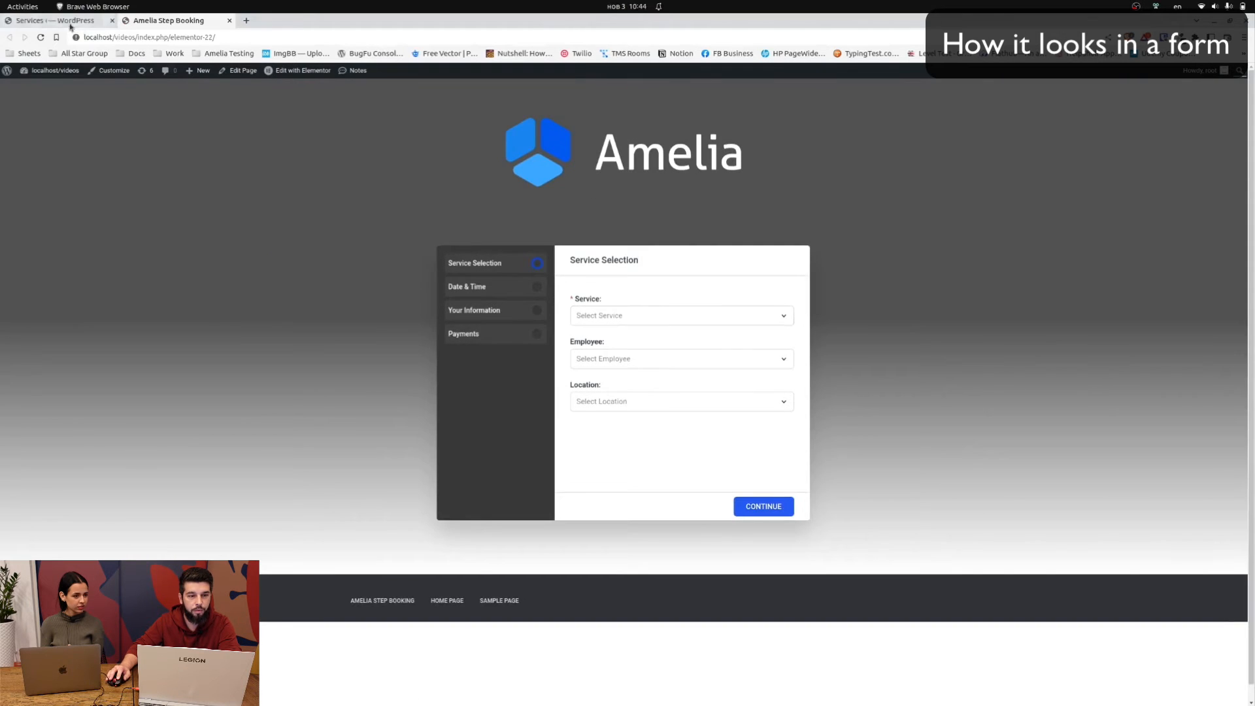
{"action": "left_click", "coordinate": [56, 20]}
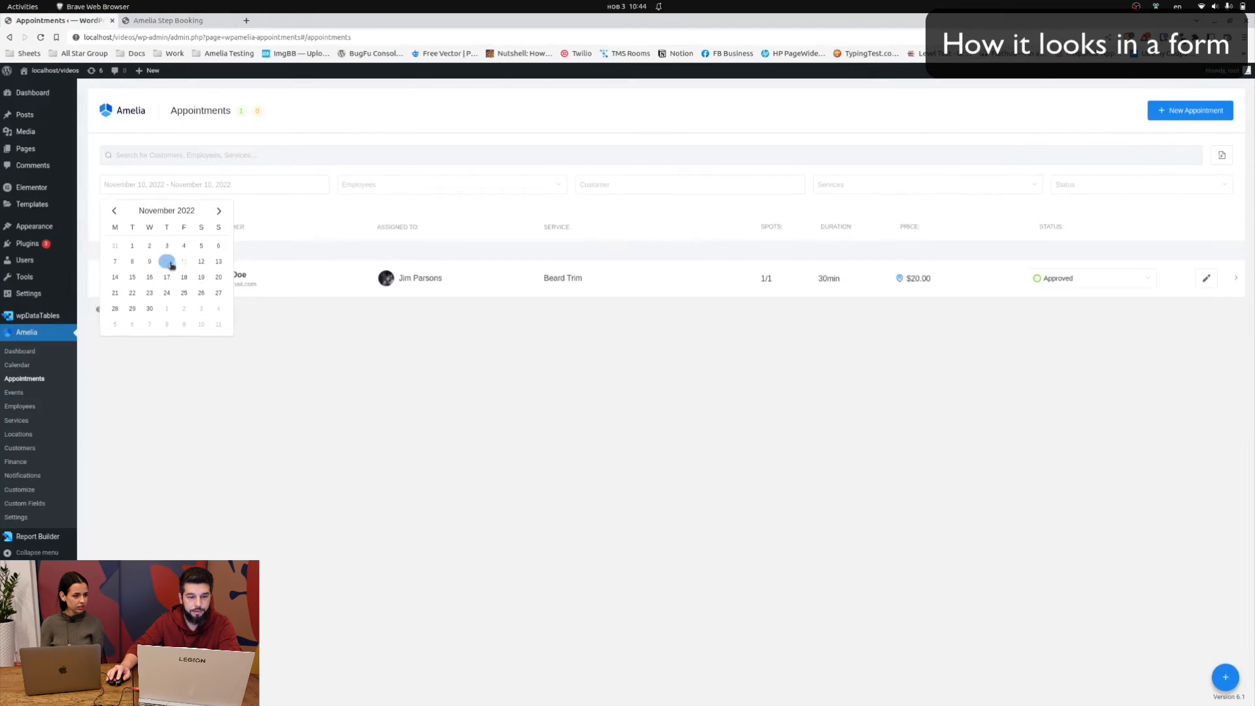
{"action": "left_click", "coordinate": [166, 260]}
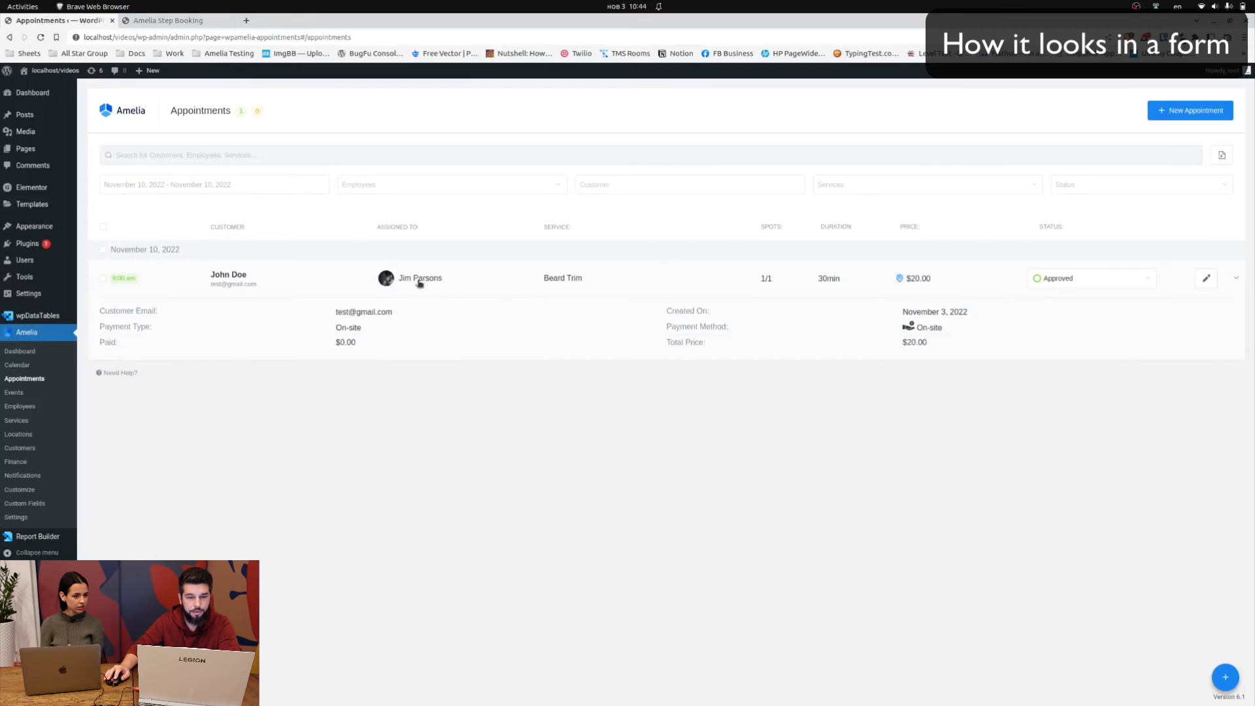
{"action": "left_click", "coordinate": [168, 20]}
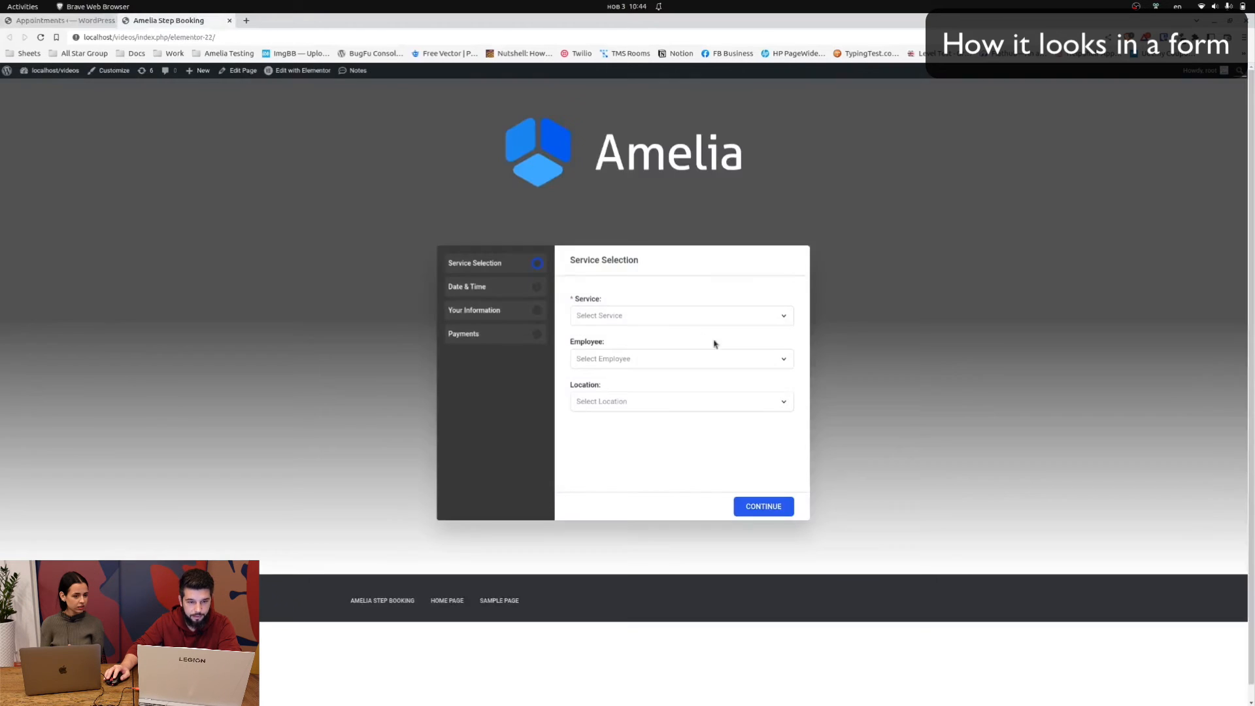
- Select Beard Trim with Jim Parsons and confirm November 10 offers no 9:00 slot
{"action": "left_click", "coordinate": [680, 315]}
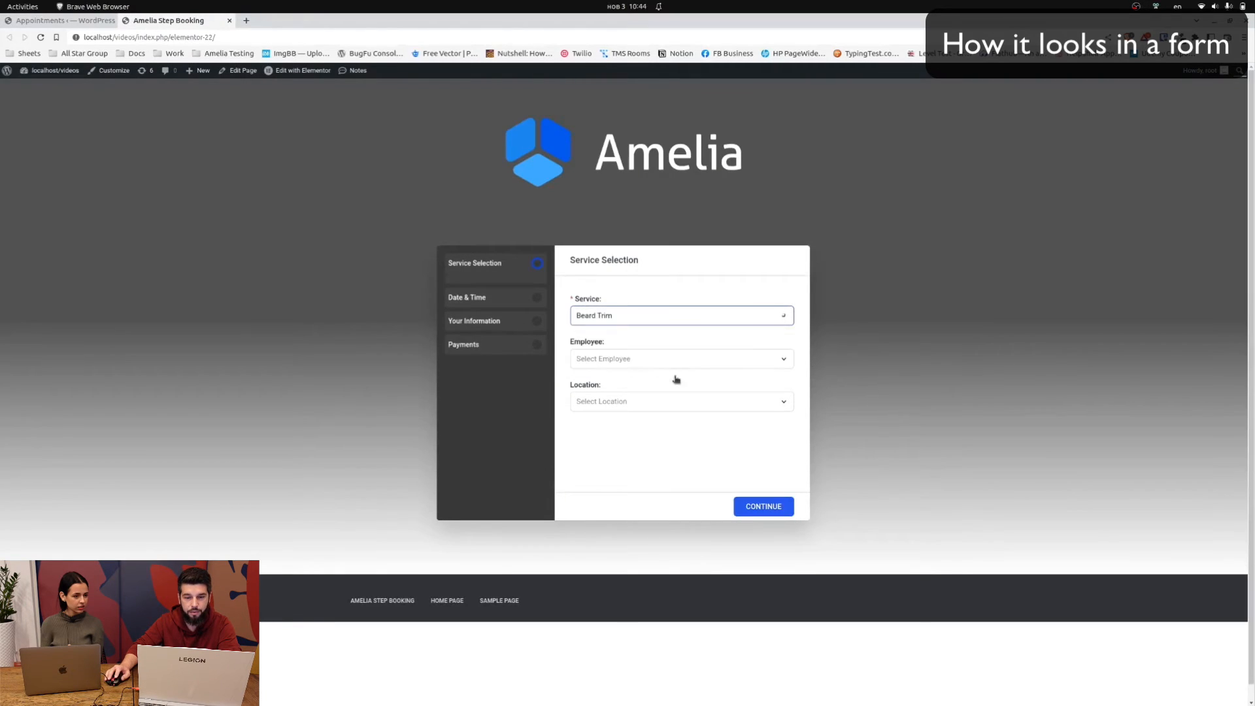
{"action": "left_click", "coordinate": [681, 357]}
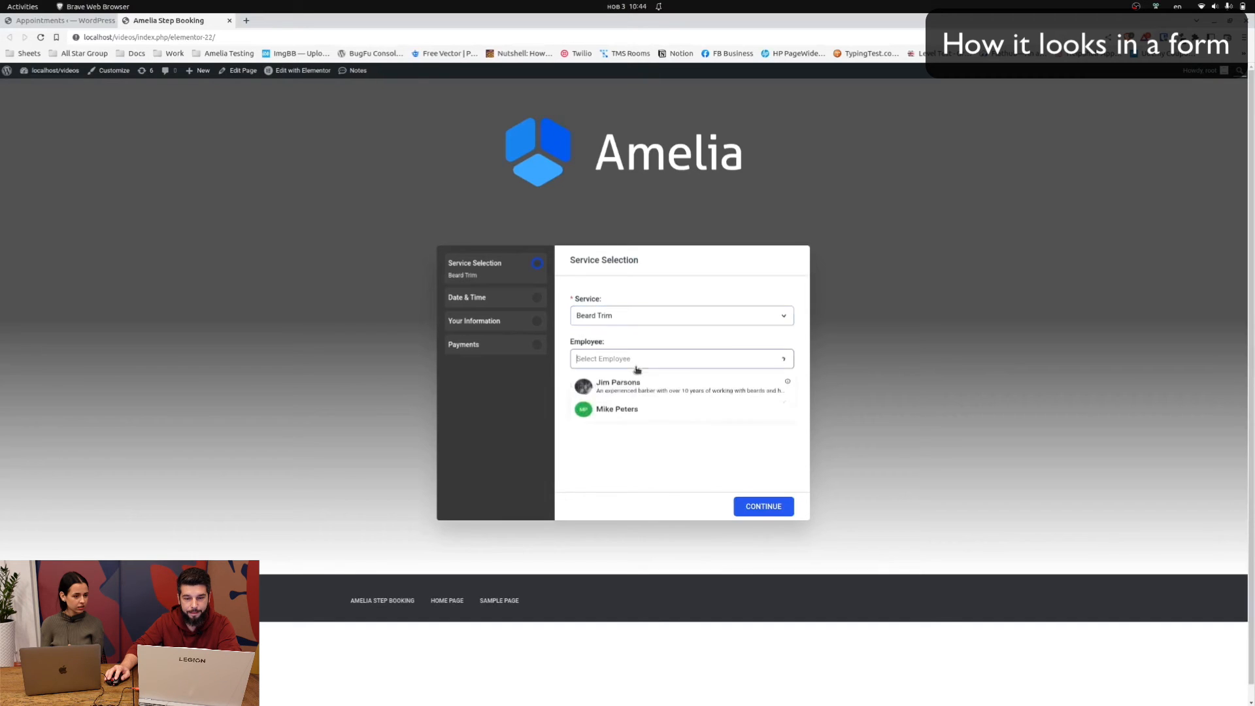
{"action": "left_click", "coordinate": [617, 386]}
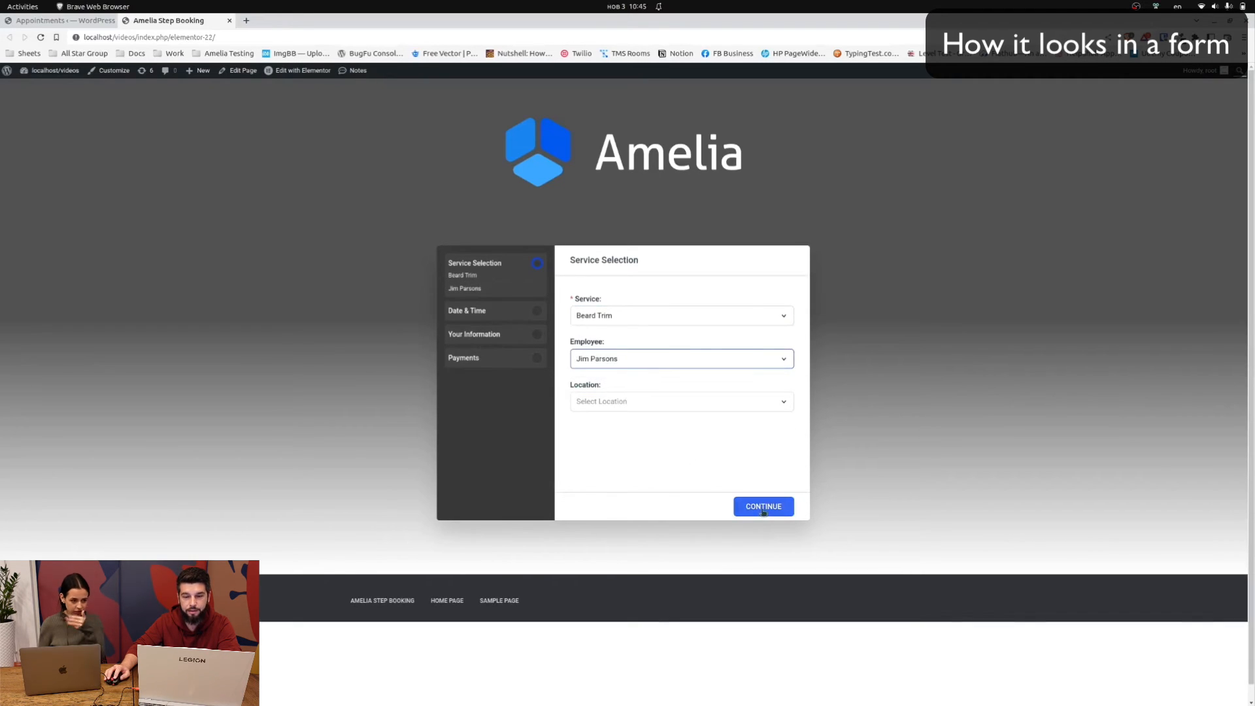
{"action": "left_click", "coordinate": [760, 506]}
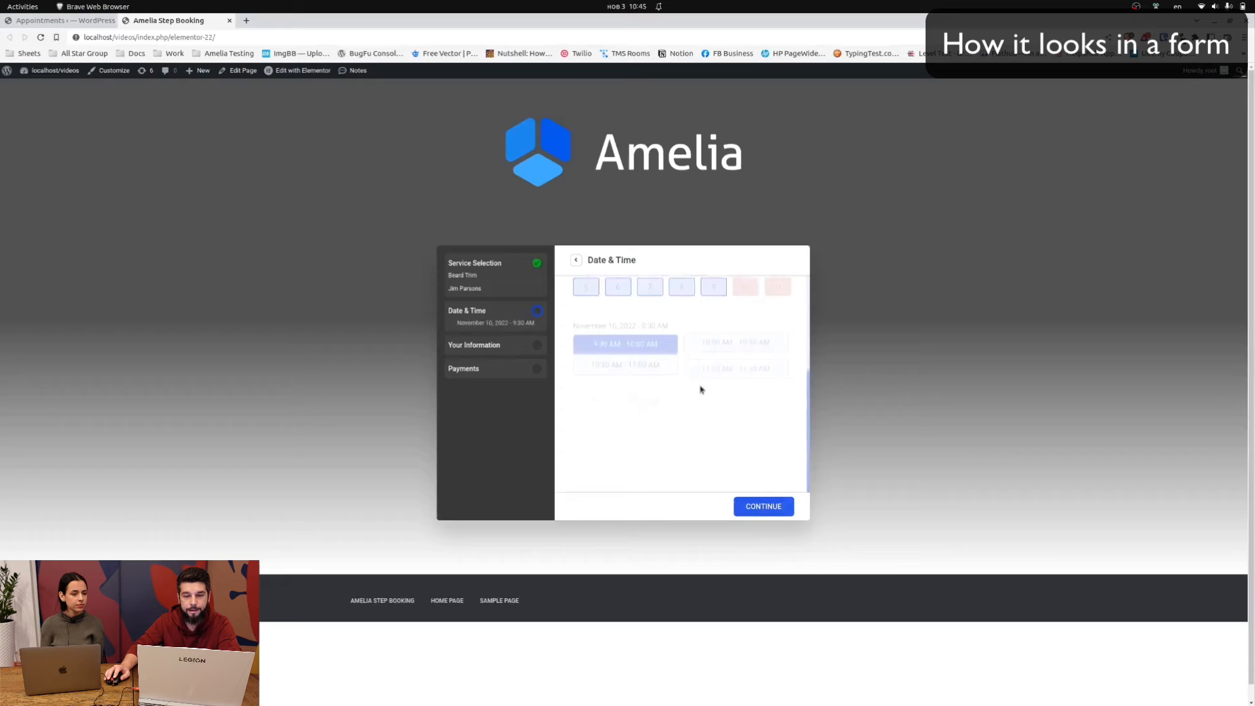
{"action": "left_click", "coordinate": [64, 20]}
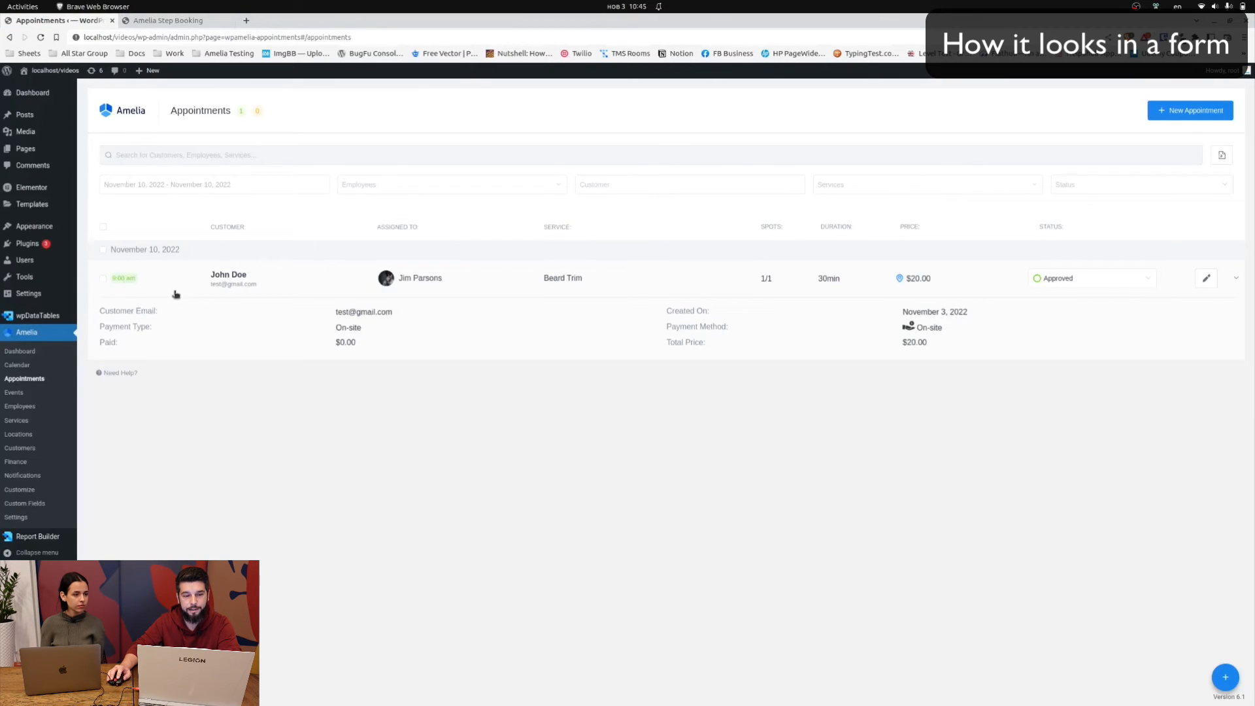
{"action": "left_click", "coordinate": [168, 20]}
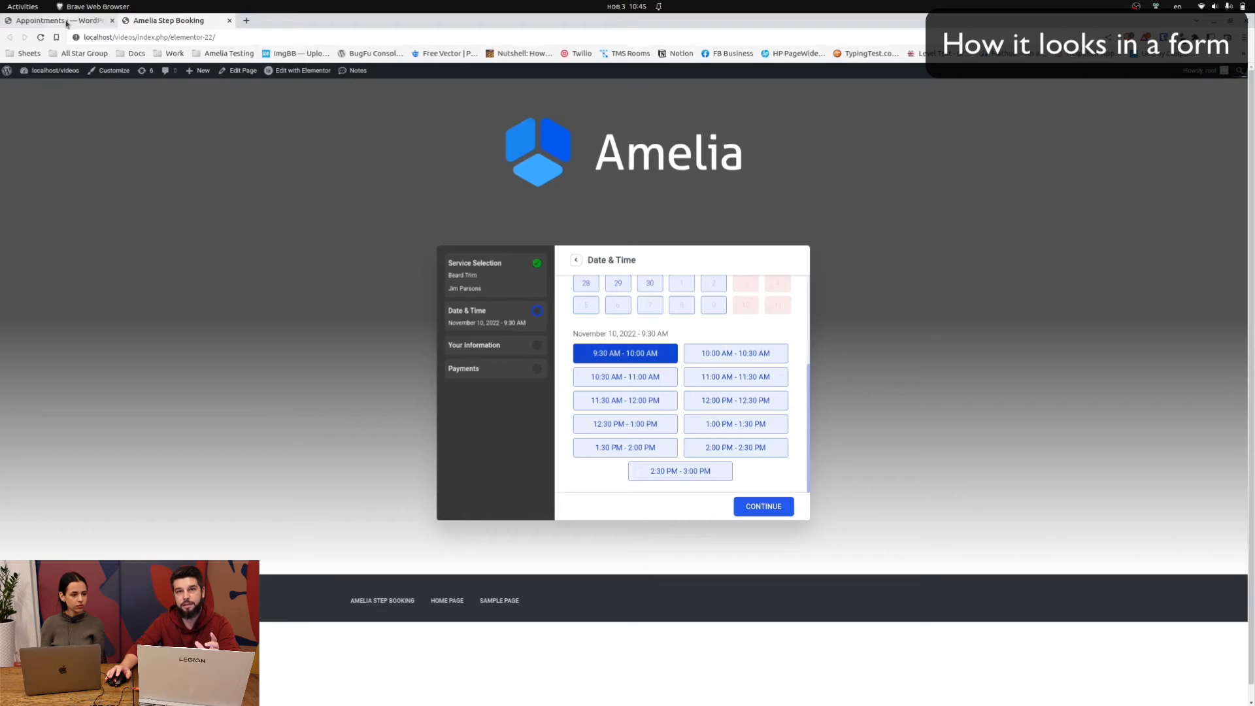
{"action": "mouse_move", "coordinate": [56, 20]}
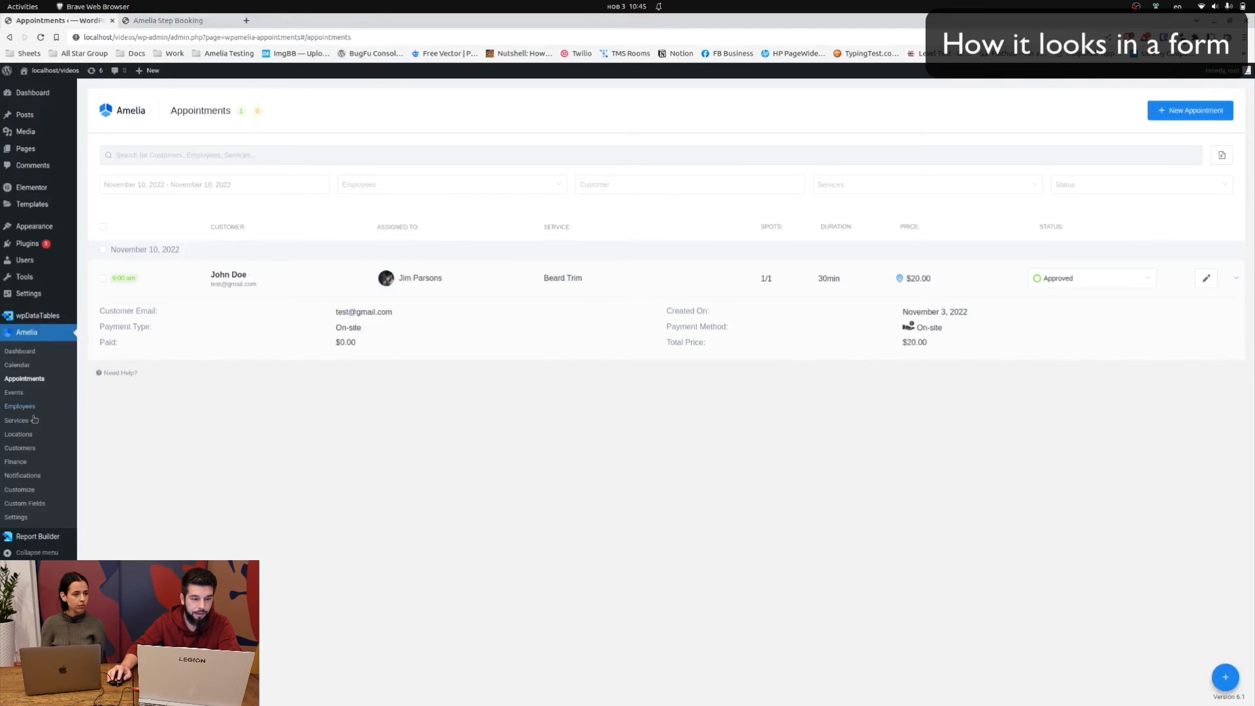
- Set Beard Trim's maximum capacity to 10 under Duration & Pricing and save
{"action": "left_click", "coordinate": [16, 421]}
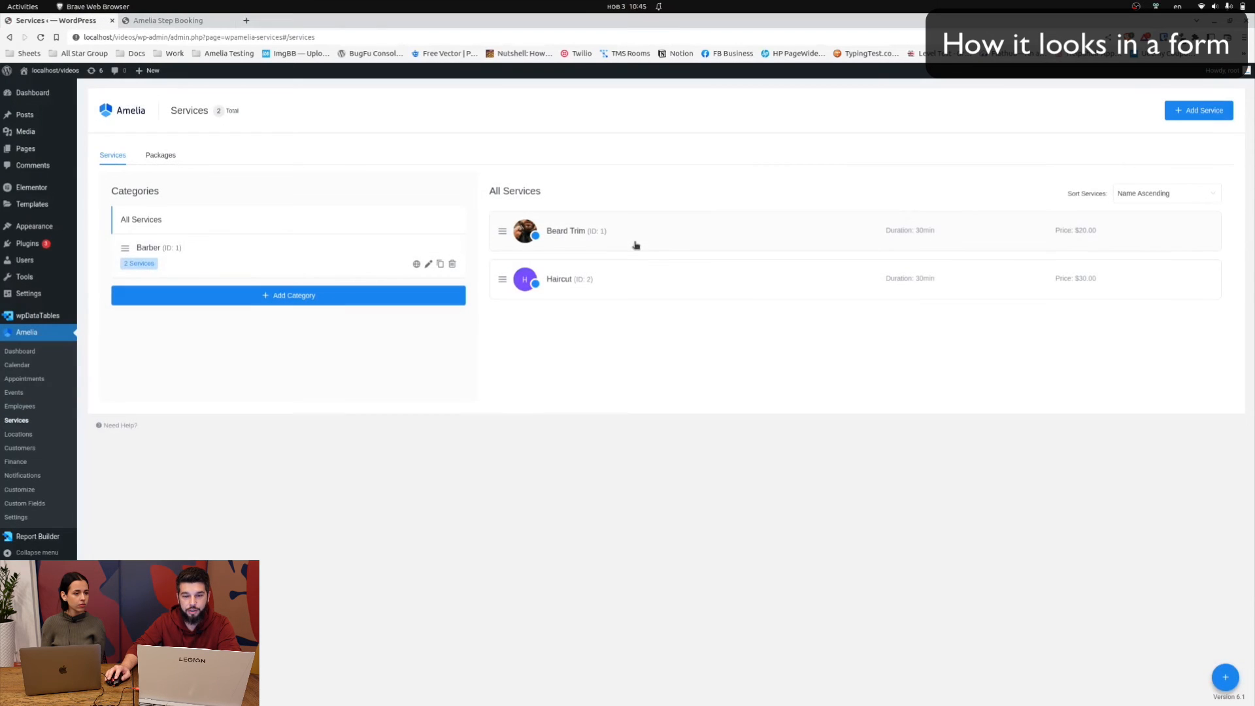
{"action": "left_click", "coordinate": [566, 230]}
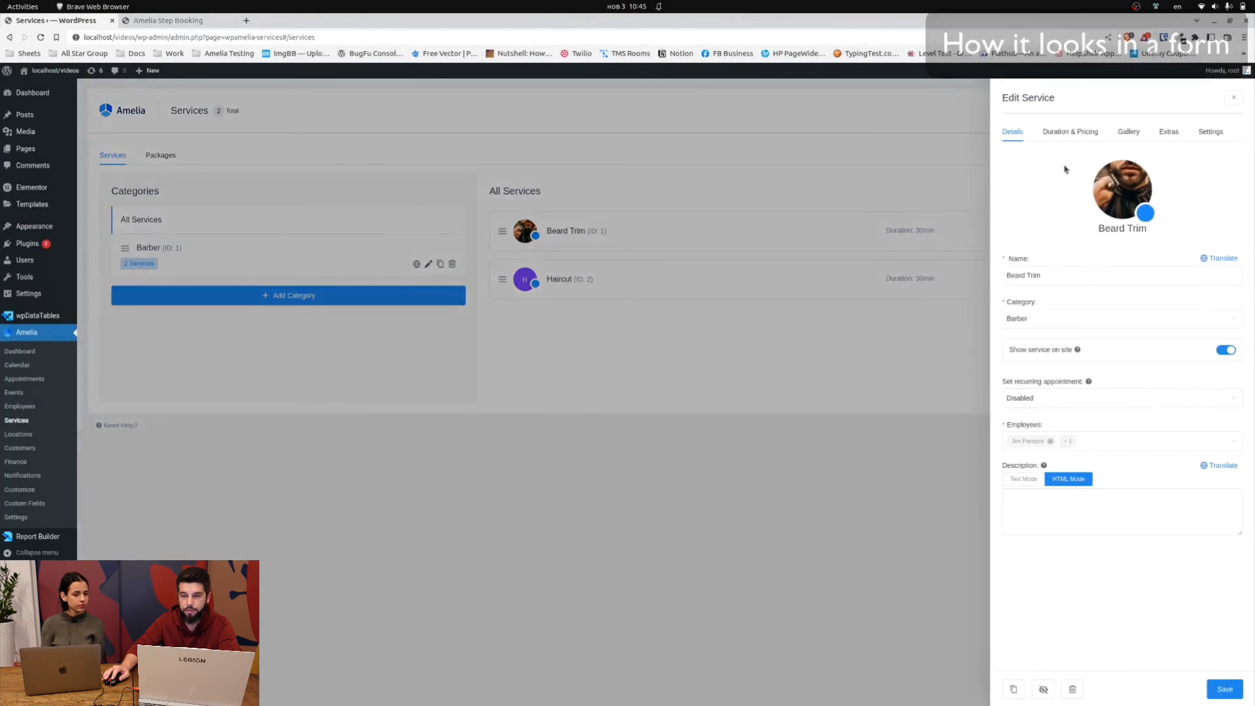
{"action": "left_click", "coordinate": [1070, 132]}
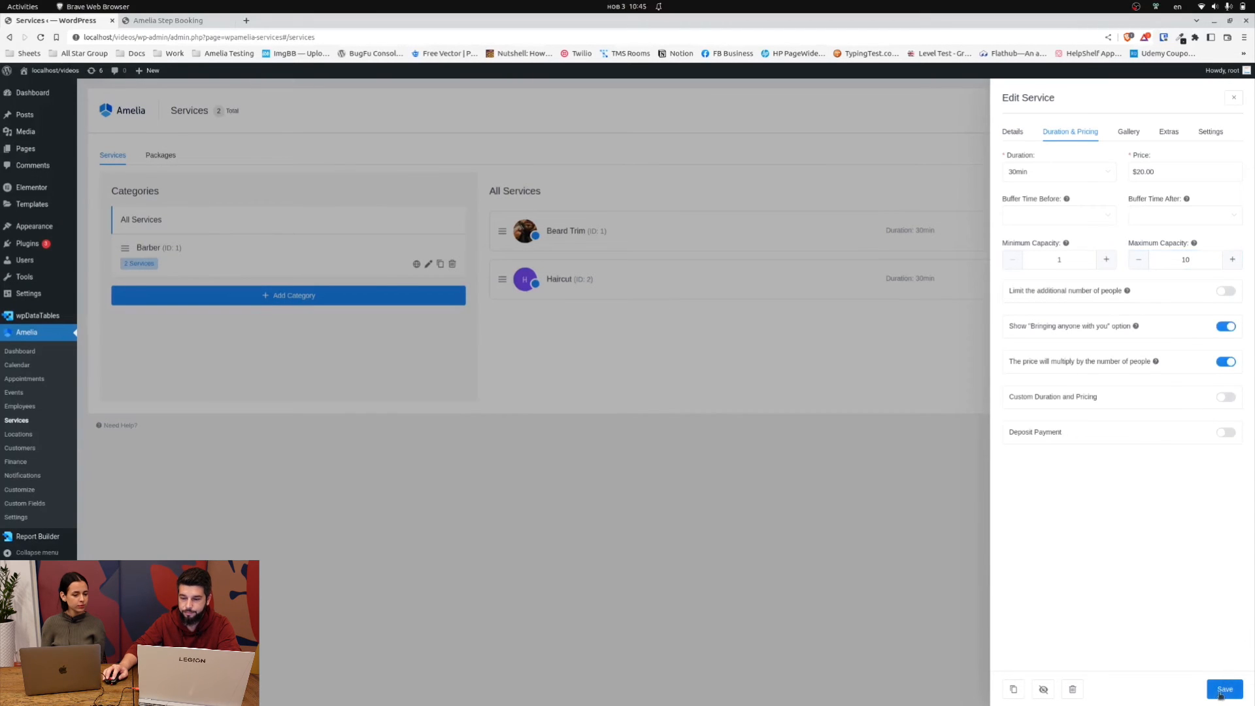
{"action": "left_click", "coordinate": [1223, 688]}
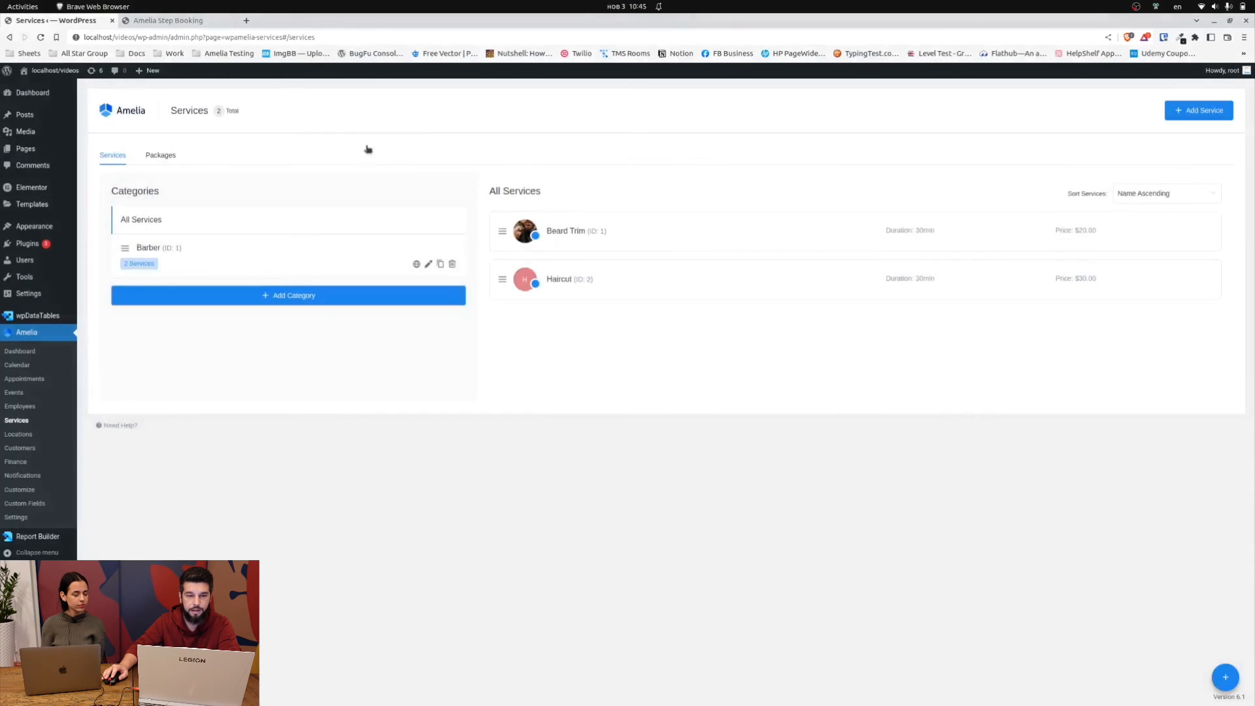
{"action": "left_click", "coordinate": [168, 20]}
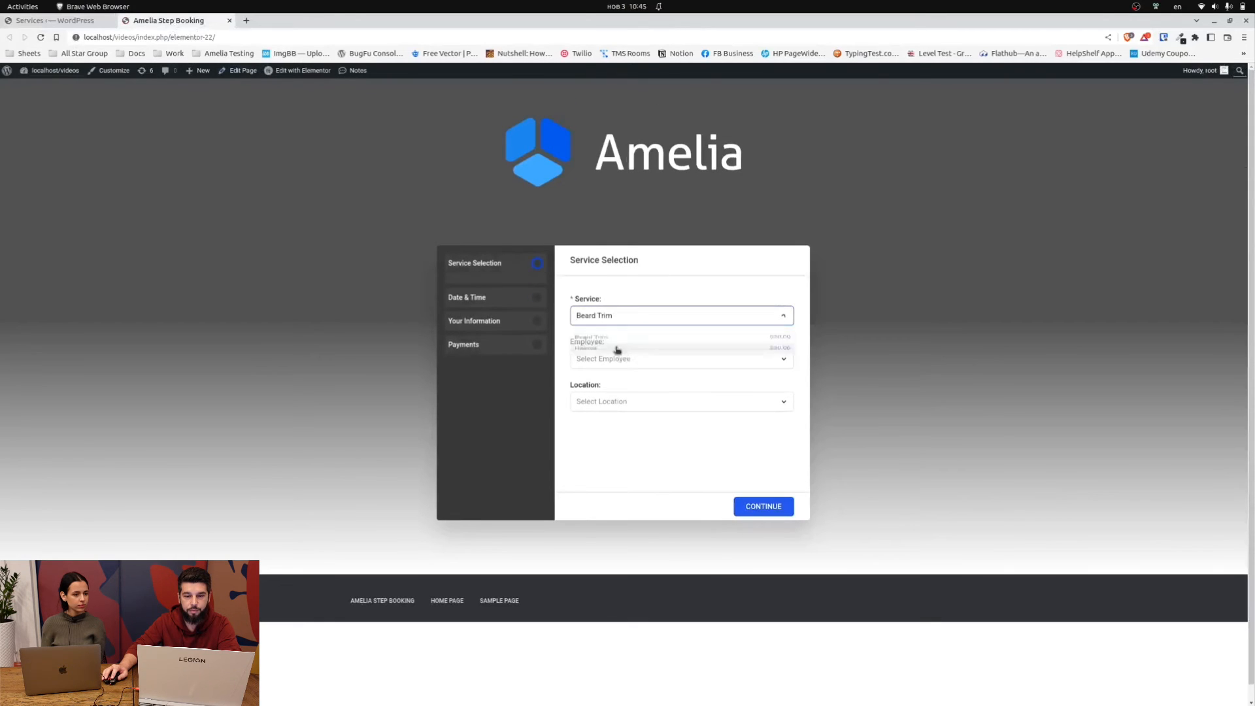
- Choose Jim Parsons at Brooklyn, decline extra people, and select November 10, 9:00–9:30 AM
{"action": "left_click", "coordinate": [680, 400]}
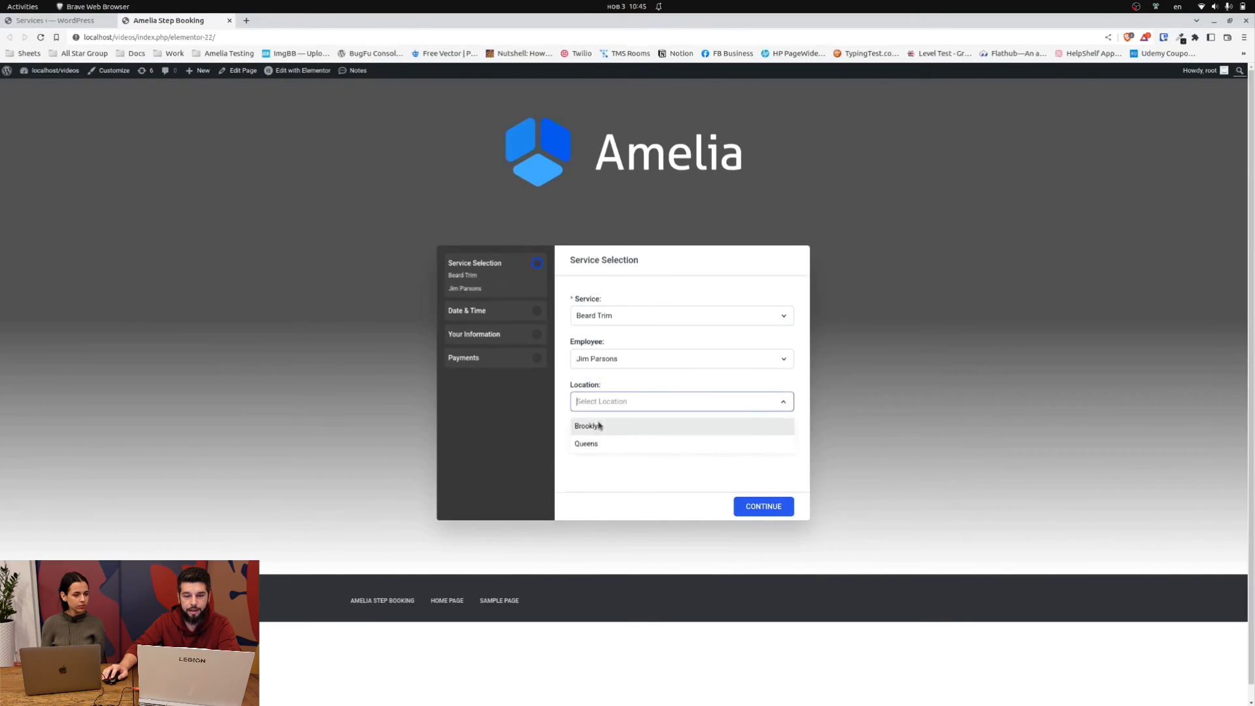
{"action": "left_click", "coordinate": [585, 443]}
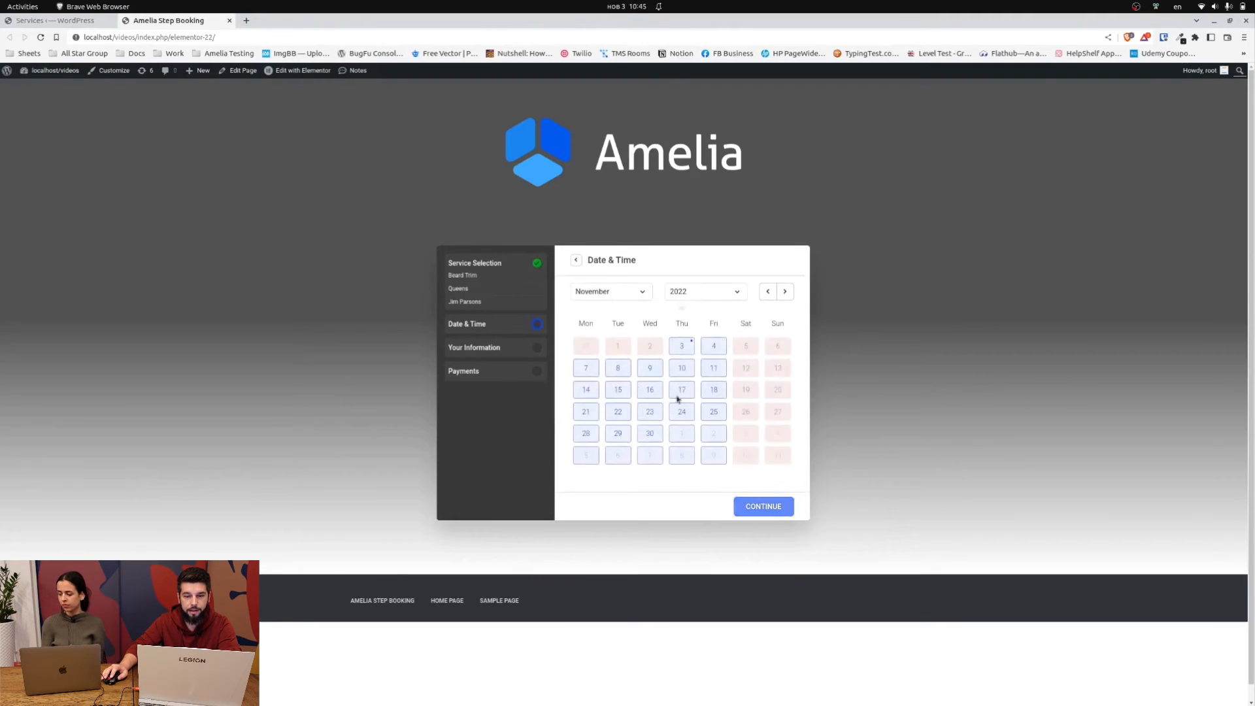
{"action": "left_click", "coordinate": [681, 367]}
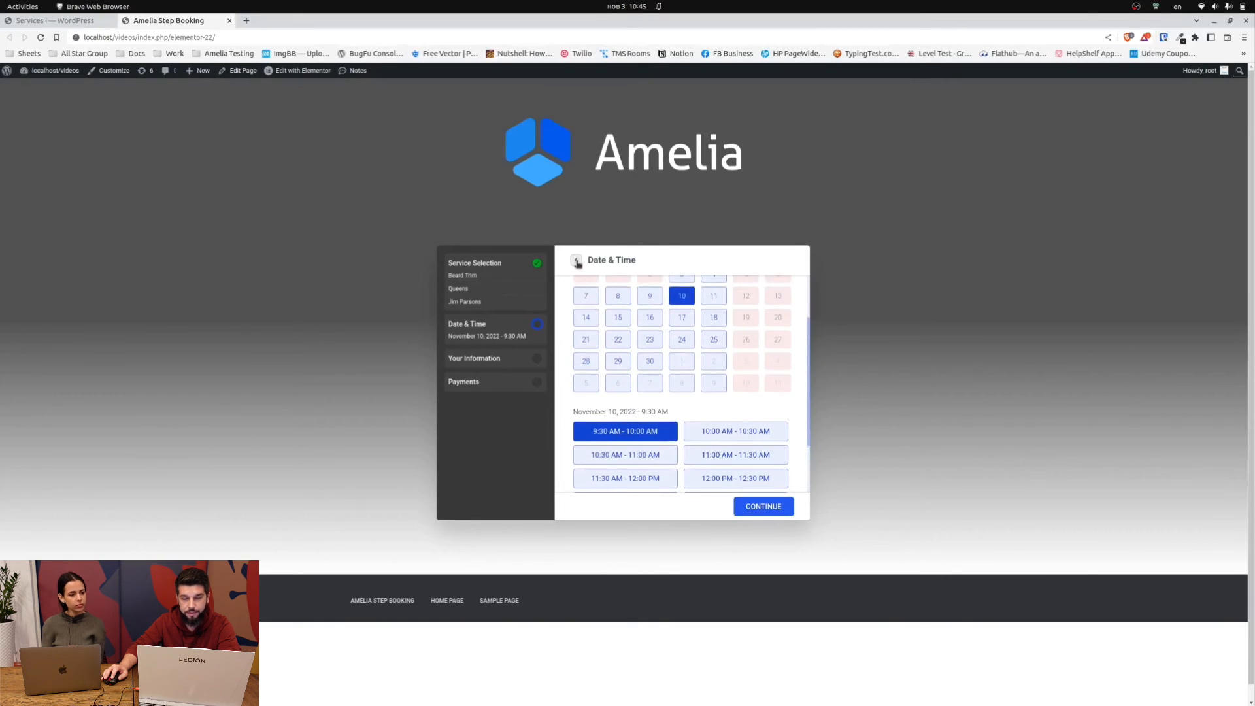
{"action": "left_click", "coordinate": [473, 263]}
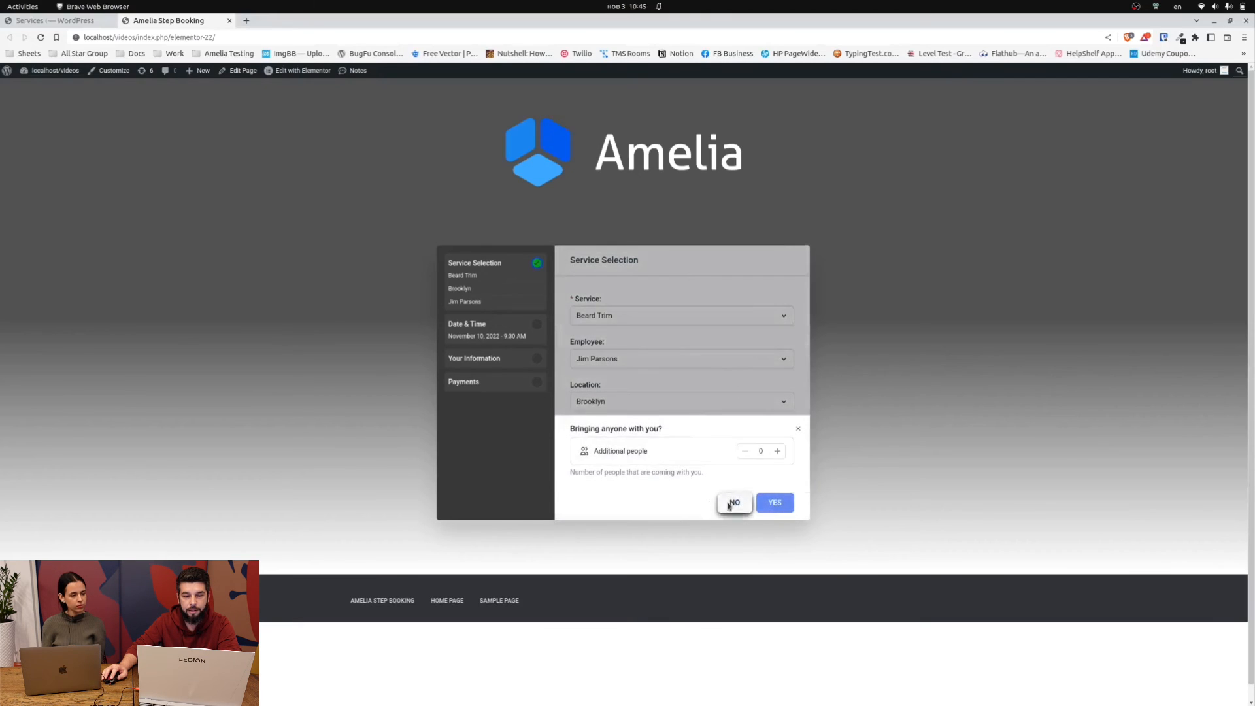
{"action": "left_click", "coordinate": [732, 502]}
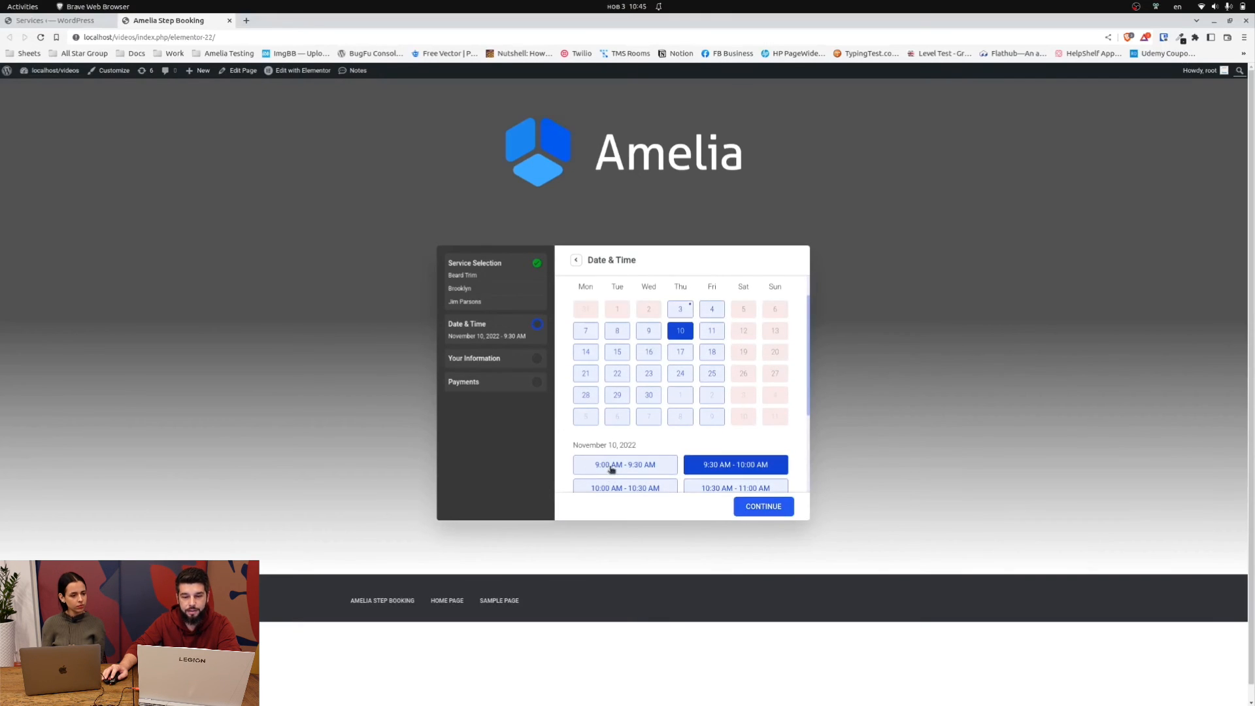
{"action": "left_click", "coordinate": [624, 464]}
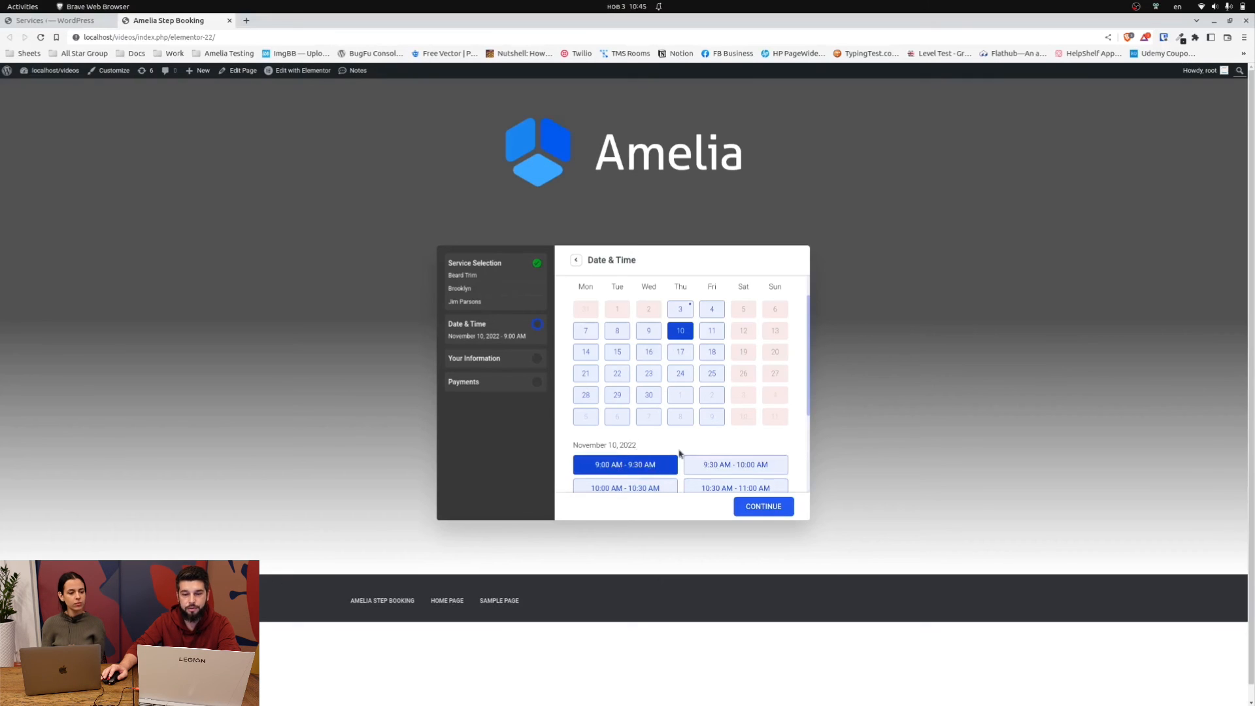
{"action": "mouse_move", "coordinate": [672, 450]}
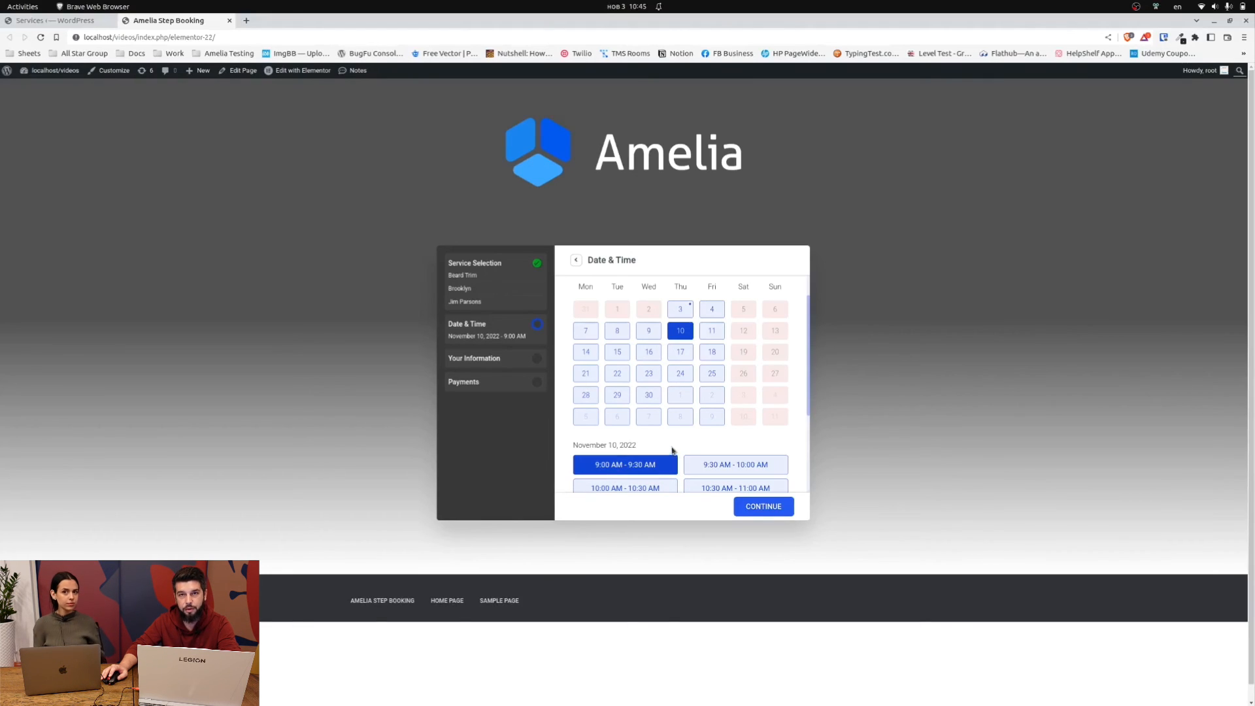